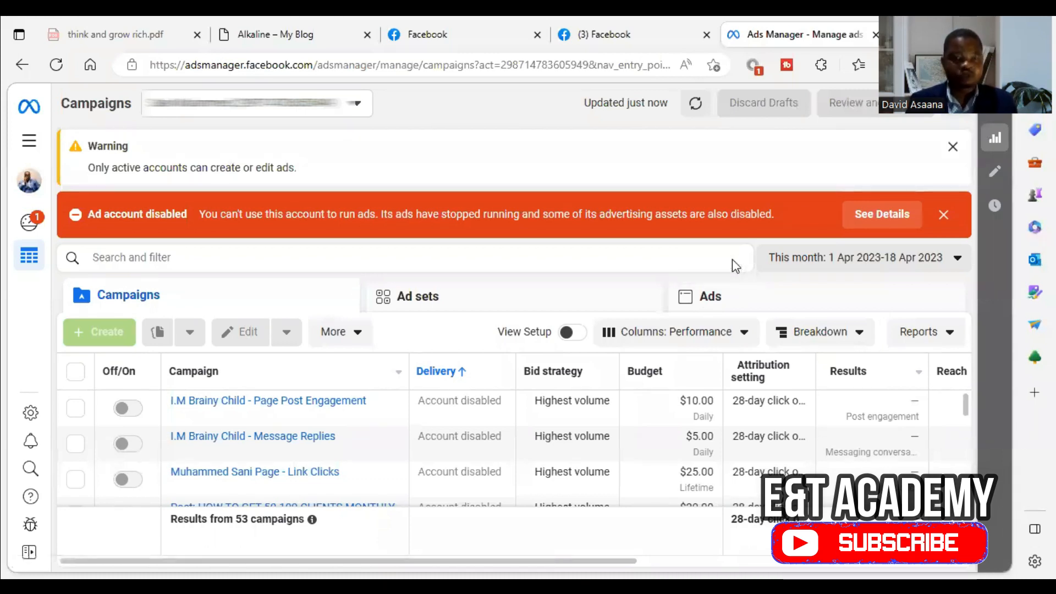
{"action": "mouse_move", "coordinate": [843, 201]}
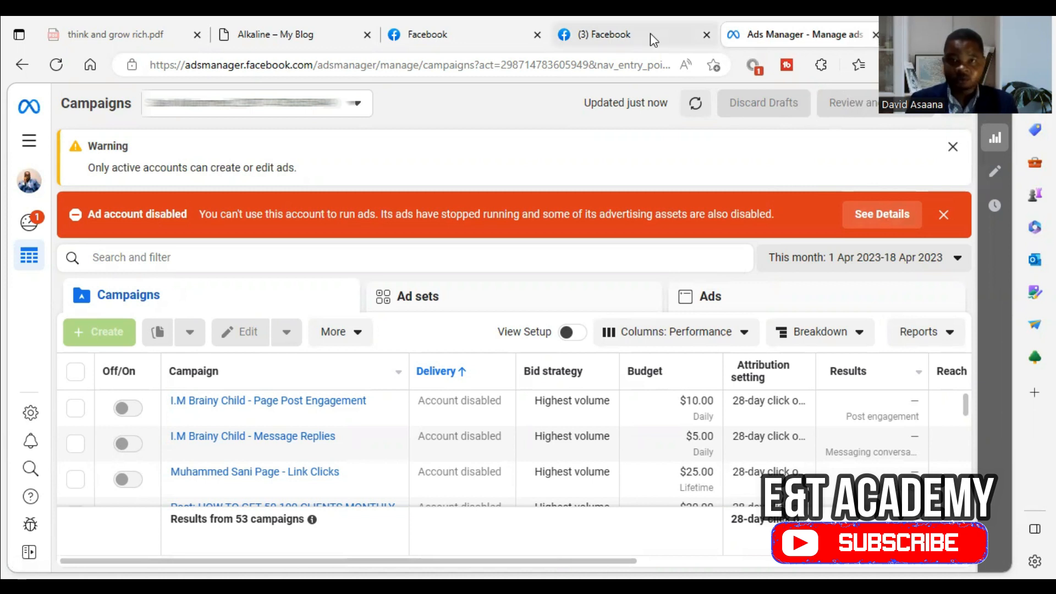
Step: Switch to the Ads Manager tab showing the 'Ad account is disabled' details dialog
{"action": "left_click", "coordinate": [603, 34]}
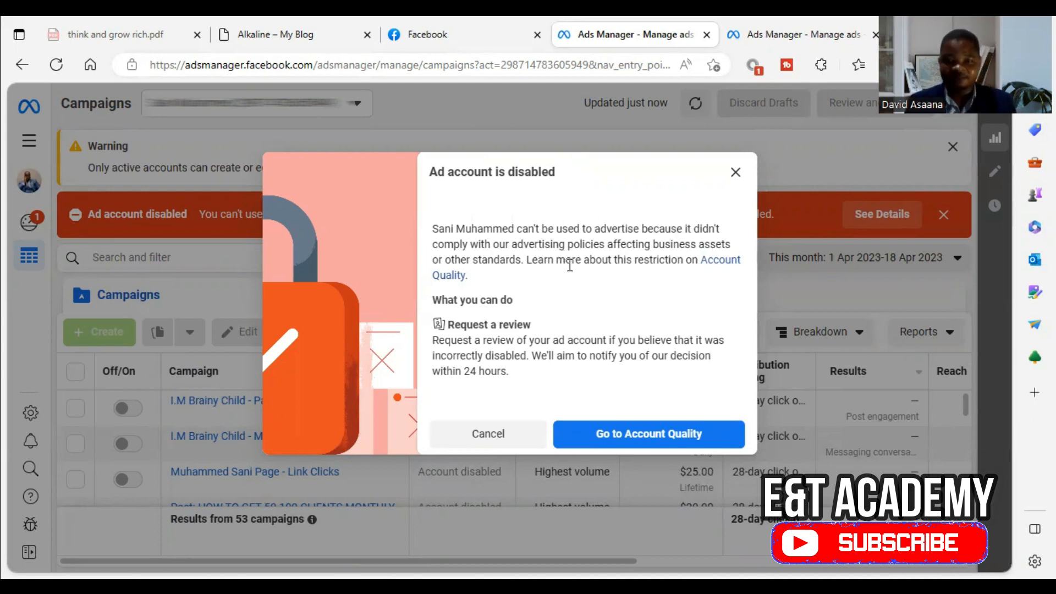
{"action": "mouse_move", "coordinate": [704, 245]}
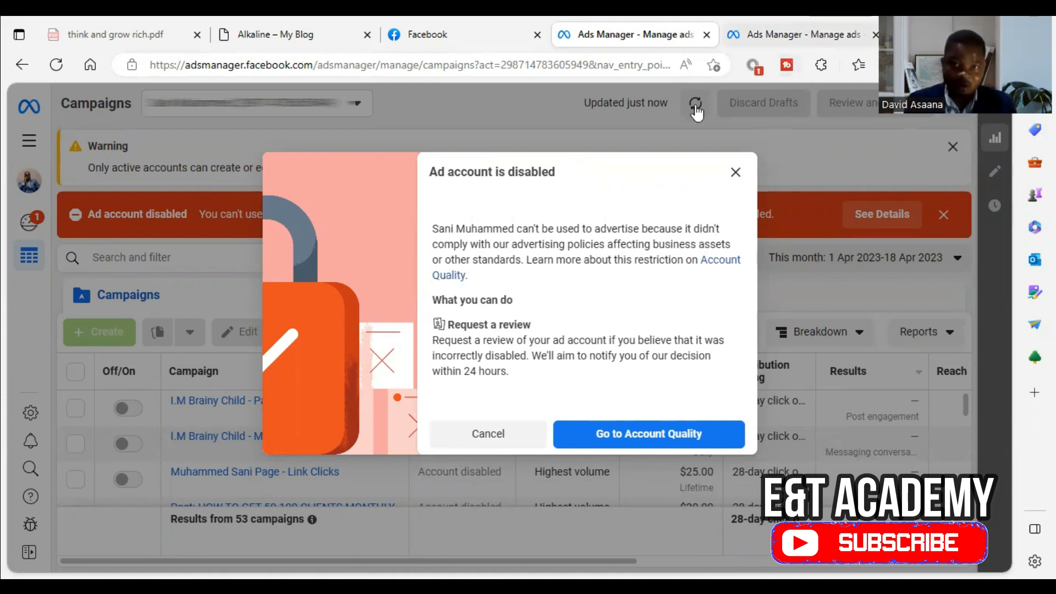
{"action": "mouse_move", "coordinate": [599, 161]}
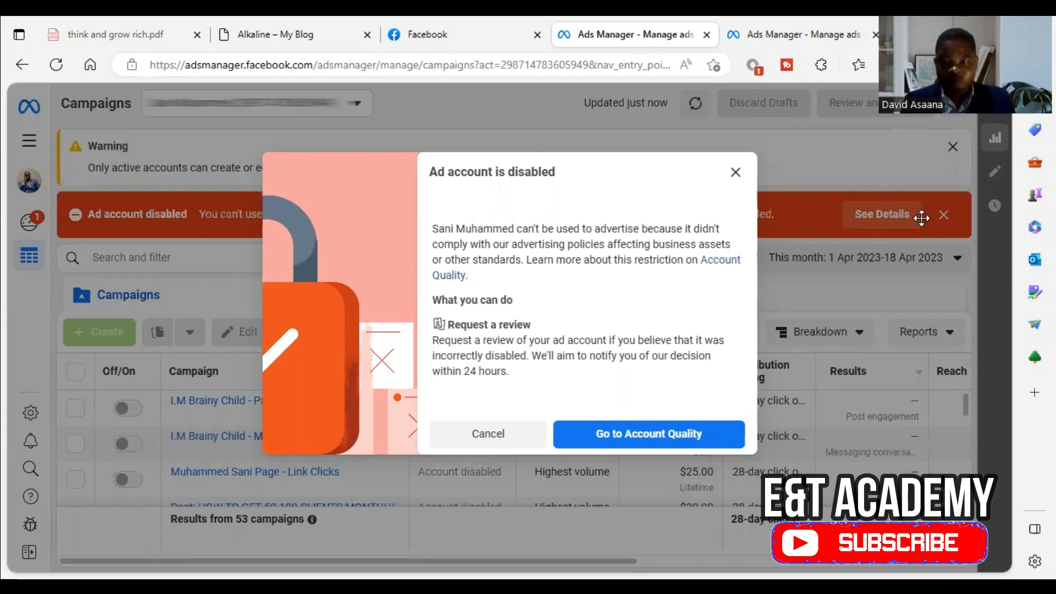
{"action": "mouse_move", "coordinate": [921, 218]}
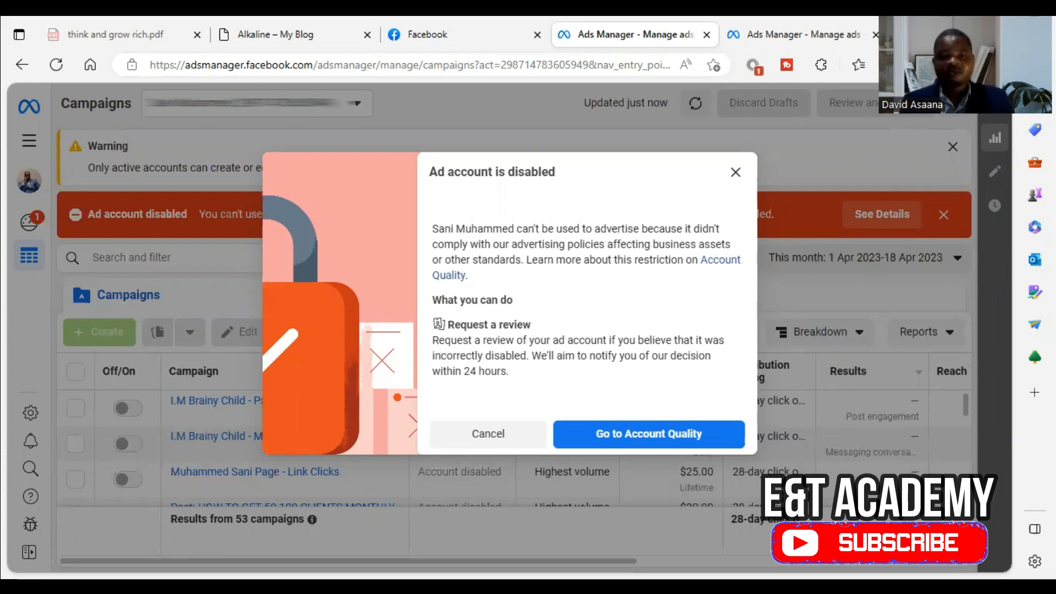
{"action": "mouse_move", "coordinate": [712, 231]}
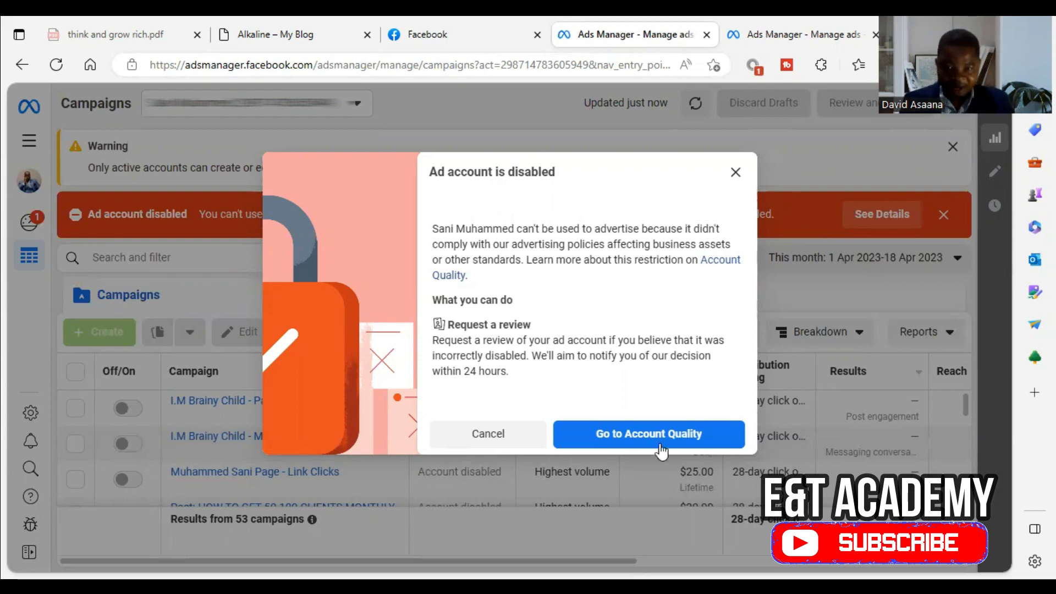
Step: Open Account Quality from the dialog and switch to its Facebook account page
{"action": "left_click", "coordinate": [488, 433]}
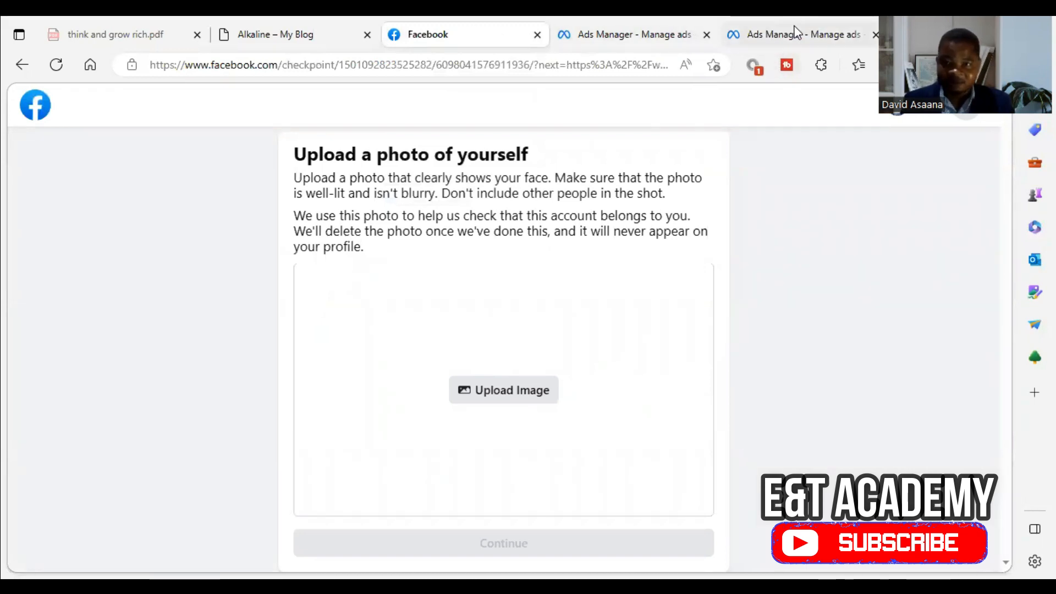
{"action": "left_click", "coordinate": [795, 34]}
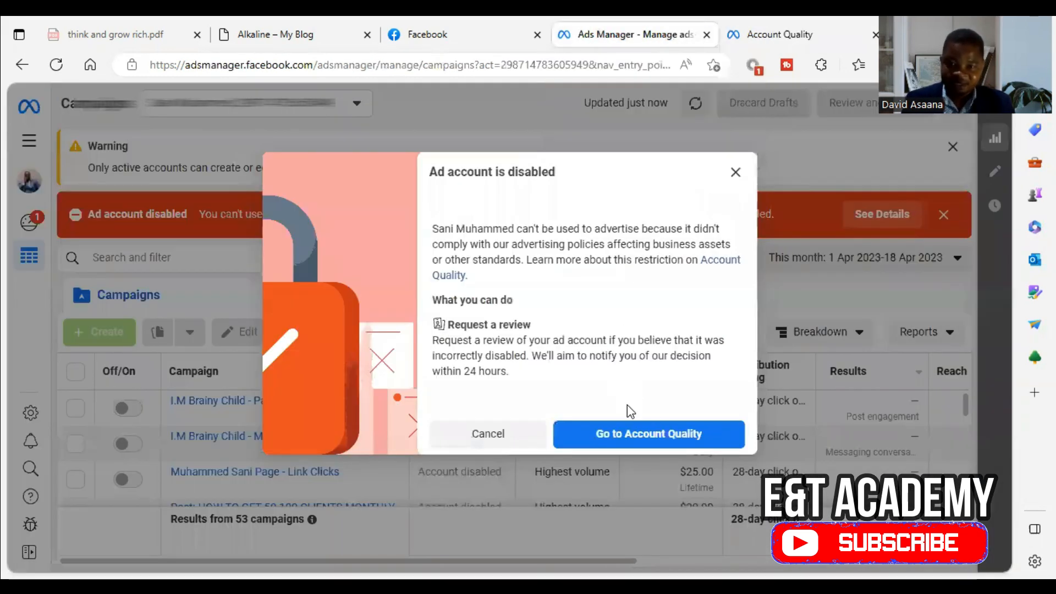
{"action": "left_click", "coordinate": [648, 433]}
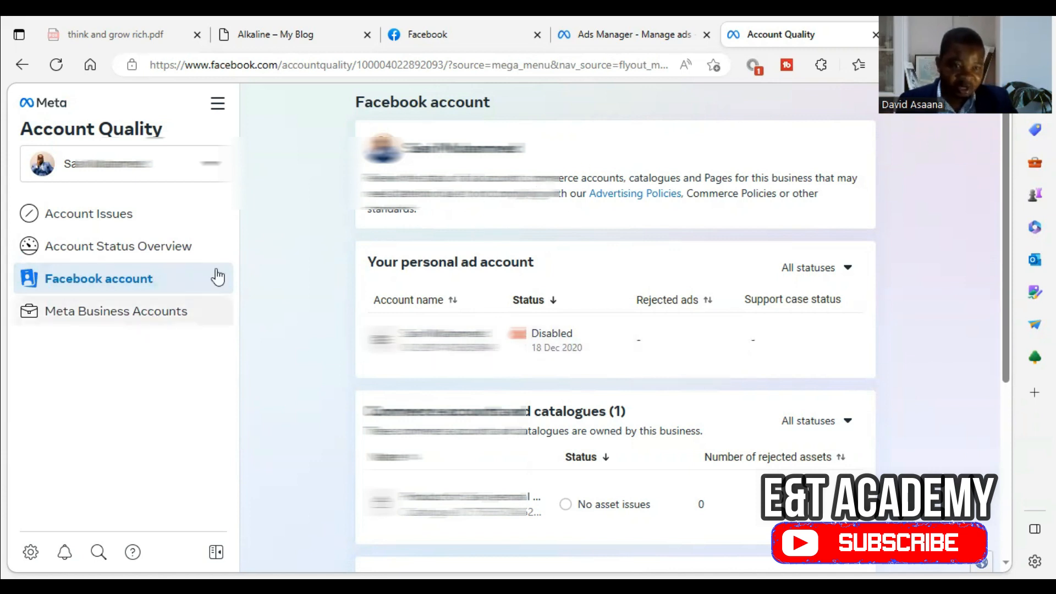
{"action": "mouse_move", "coordinate": [283, 290]}
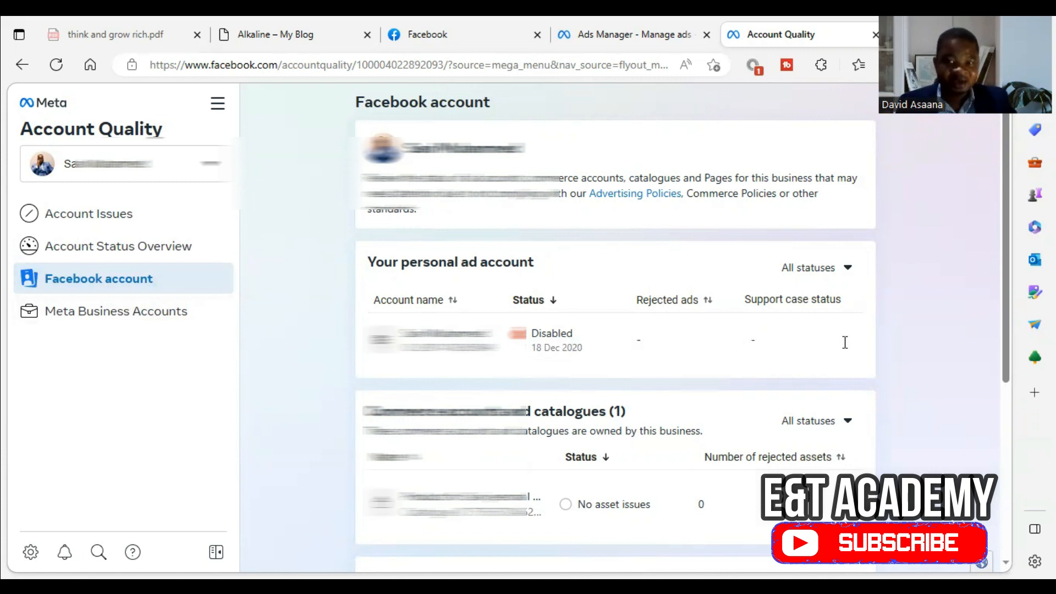
{"action": "mouse_move", "coordinate": [929, 173]}
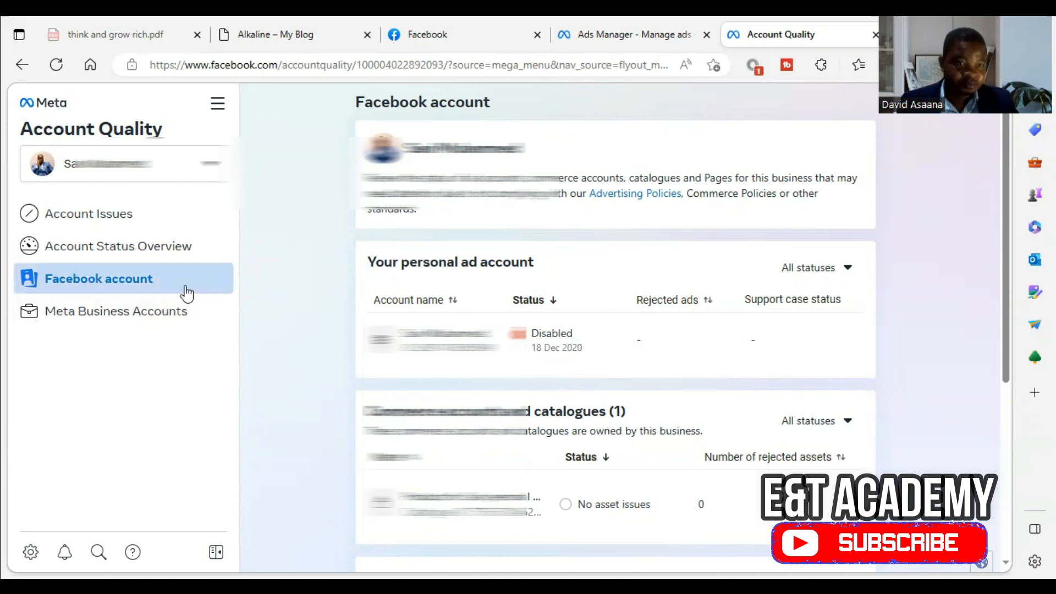
Step: View the restricted Meta Business Account needing identity confirmation, then return to Ads Manager
{"action": "left_click", "coordinate": [116, 310]}
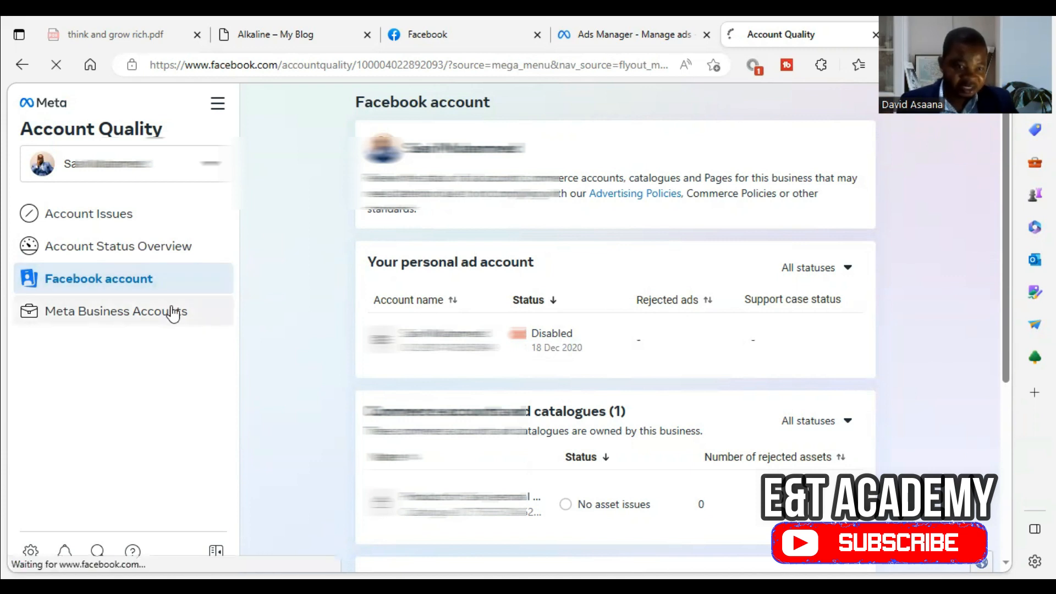
{"action": "left_click", "coordinate": [117, 310]}
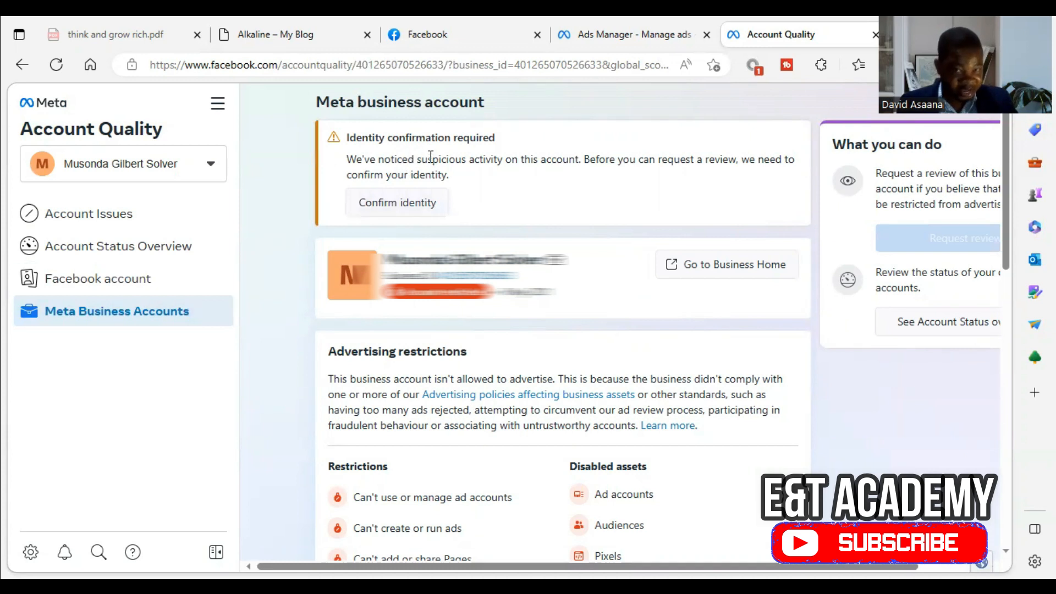
{"action": "mouse_move", "coordinate": [897, 438]}
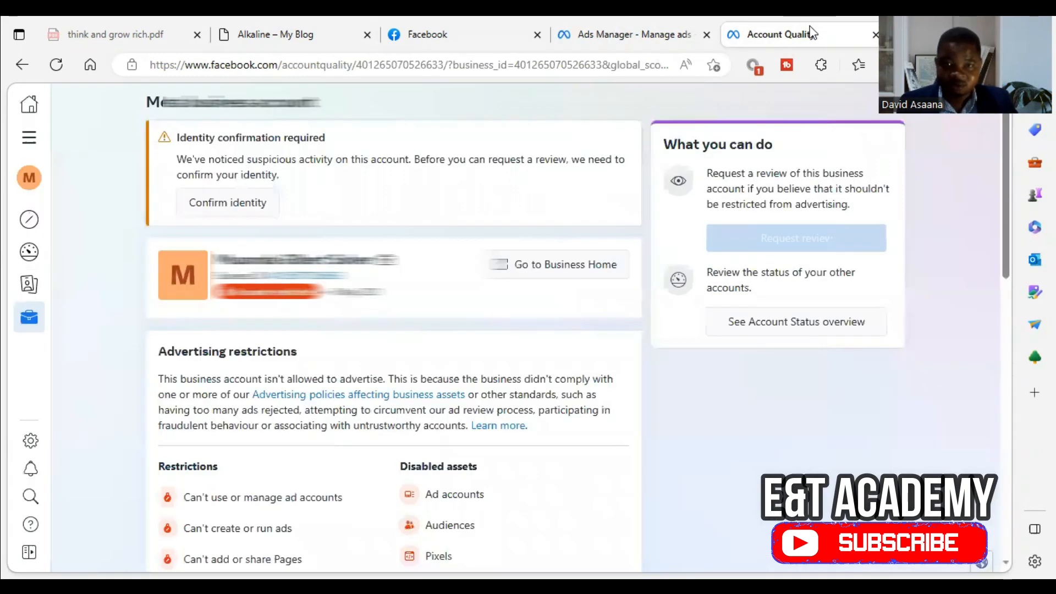
{"action": "left_click", "coordinate": [632, 34]}
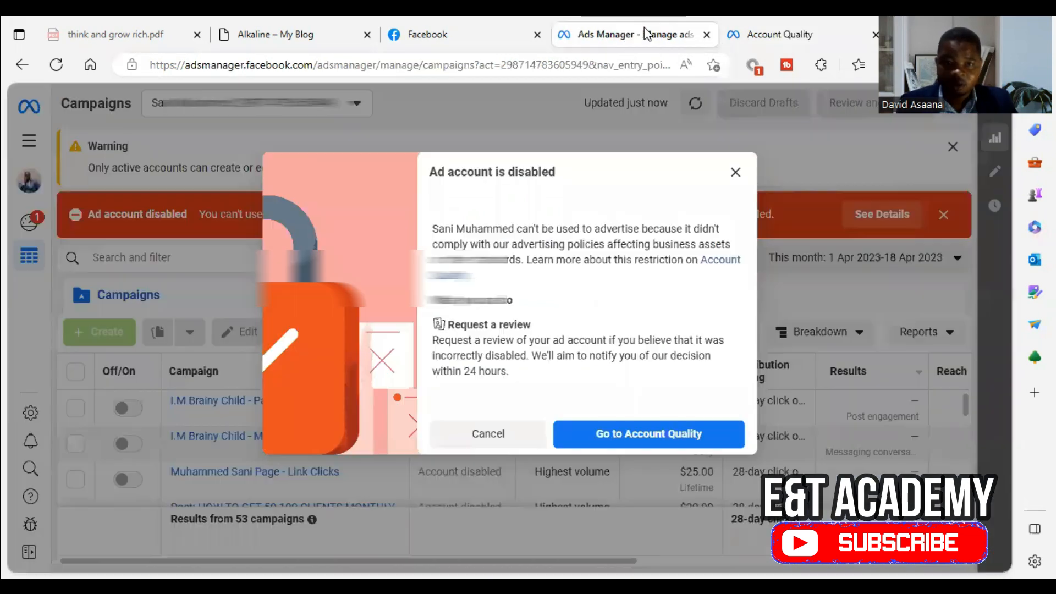
Step: Reopen Account Quality and go to the Facebook account status overview
{"action": "left_click", "coordinate": [648, 434]}
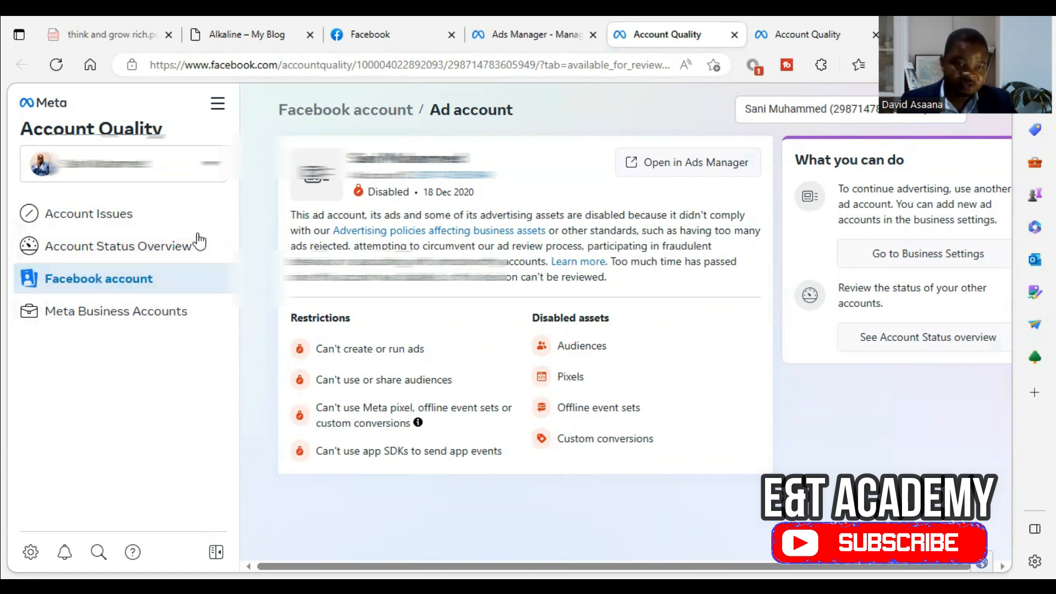
{"action": "left_click", "coordinate": [115, 310]}
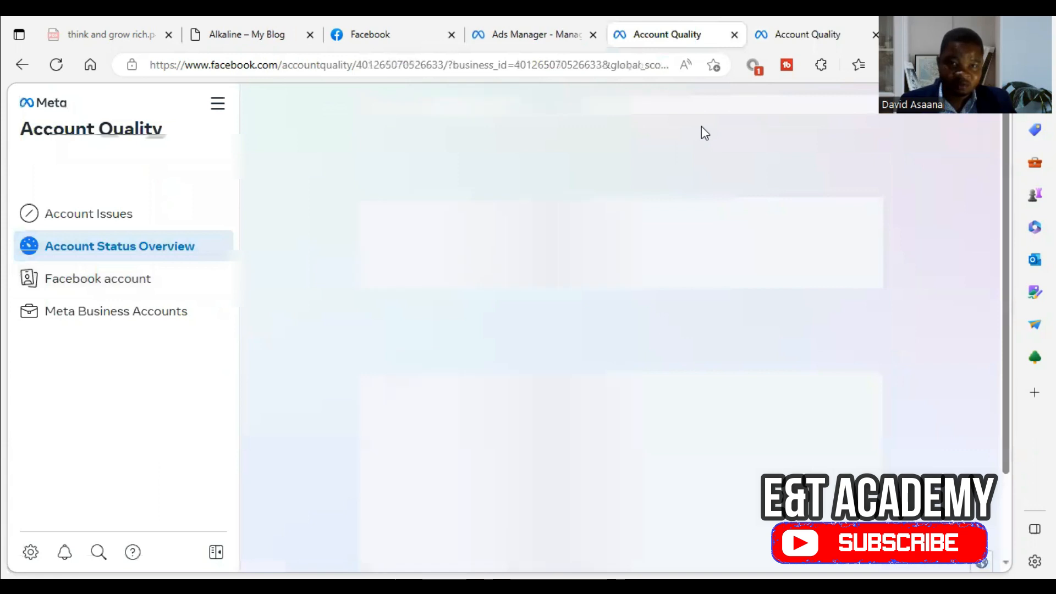
{"action": "left_click", "coordinate": [98, 278]}
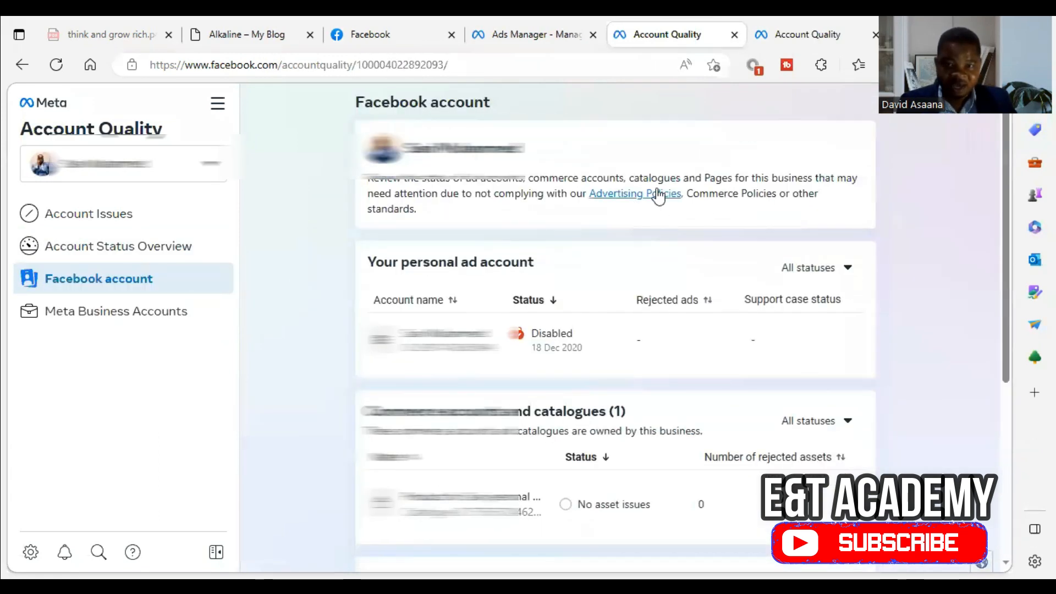
{"action": "mouse_move", "coordinate": [633, 194]}
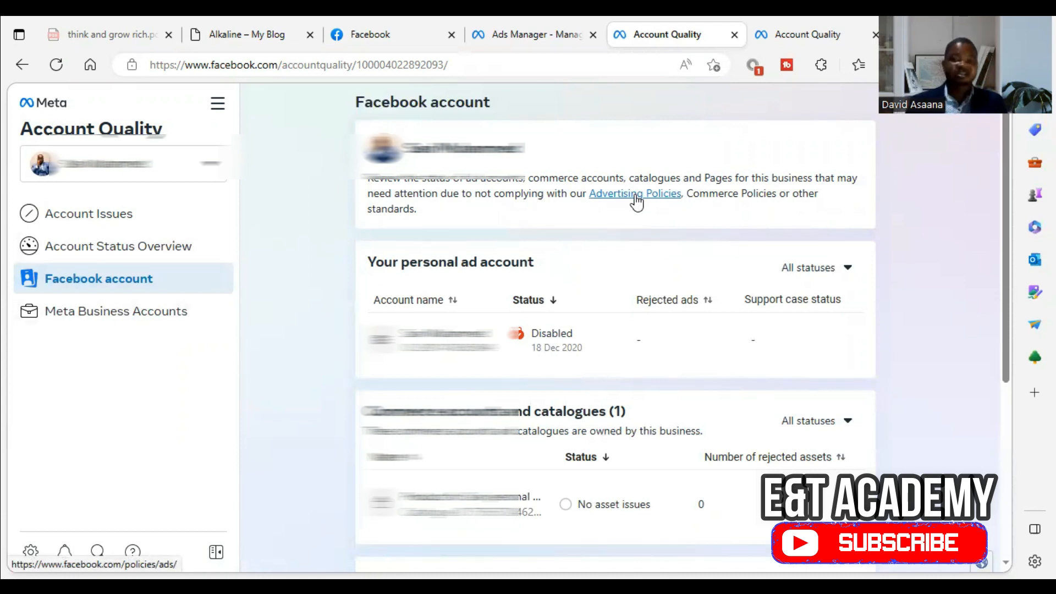
Step: Open Advertising Policies in a new tab and read the Unacceptable content section
{"action": "right_click", "coordinate": [634, 194]}
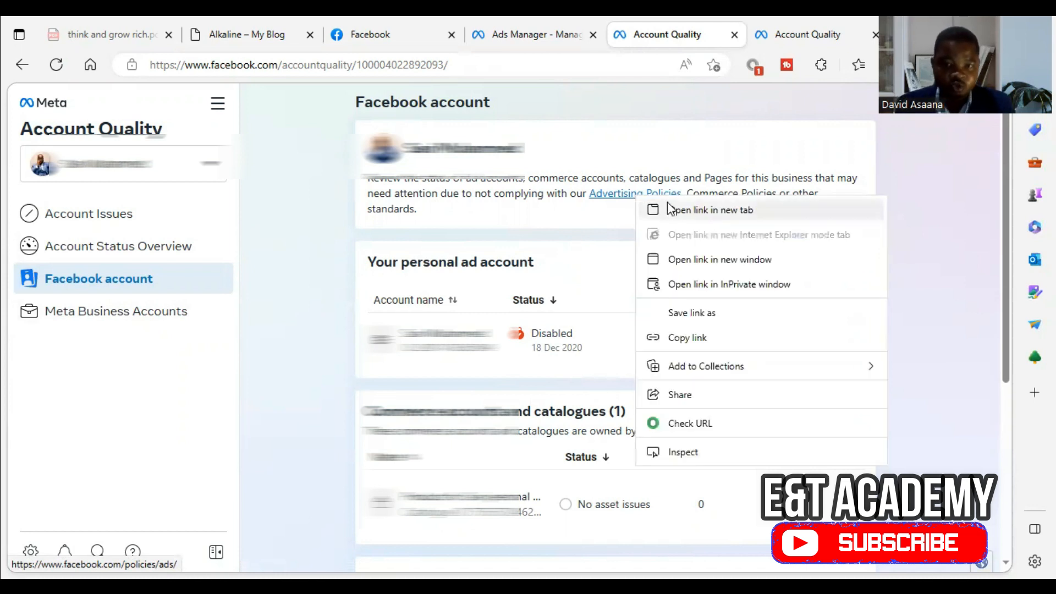
{"action": "mouse_move", "coordinate": [693, 214]}
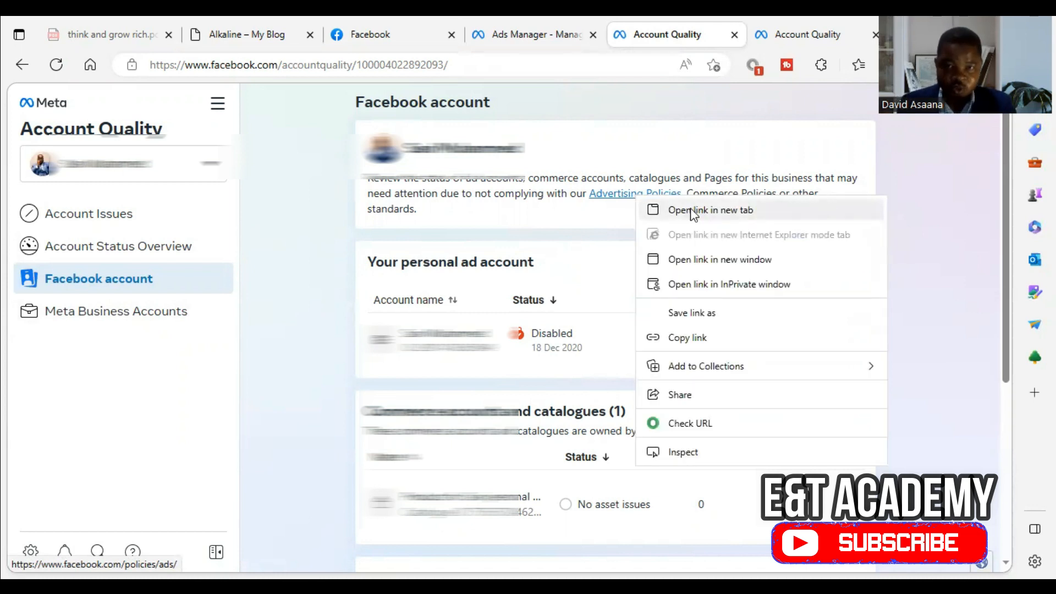
{"action": "left_click", "coordinate": [710, 209]}
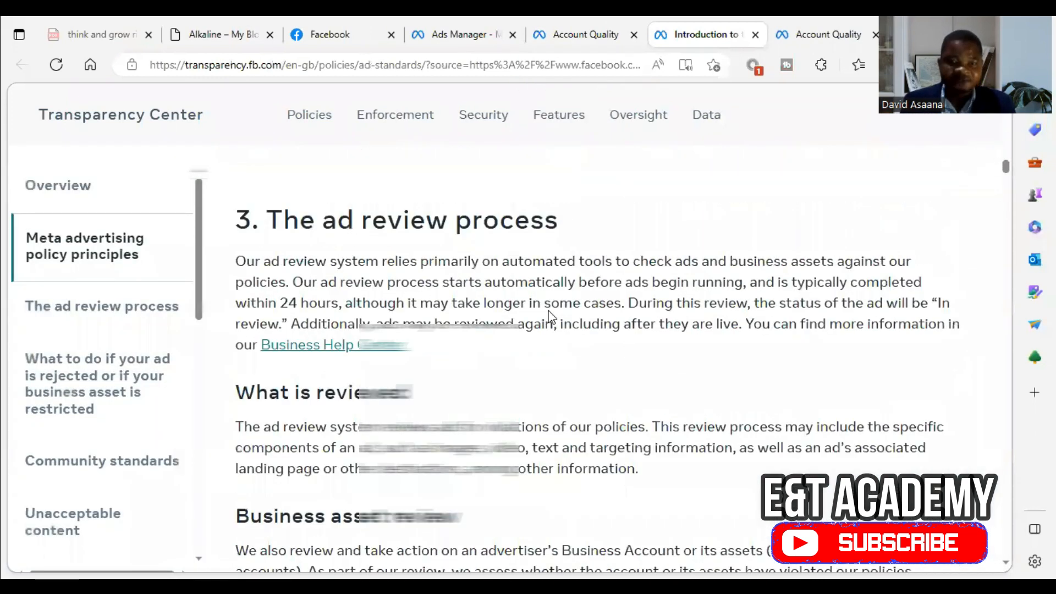
{"action": "left_click", "coordinate": [72, 522]}
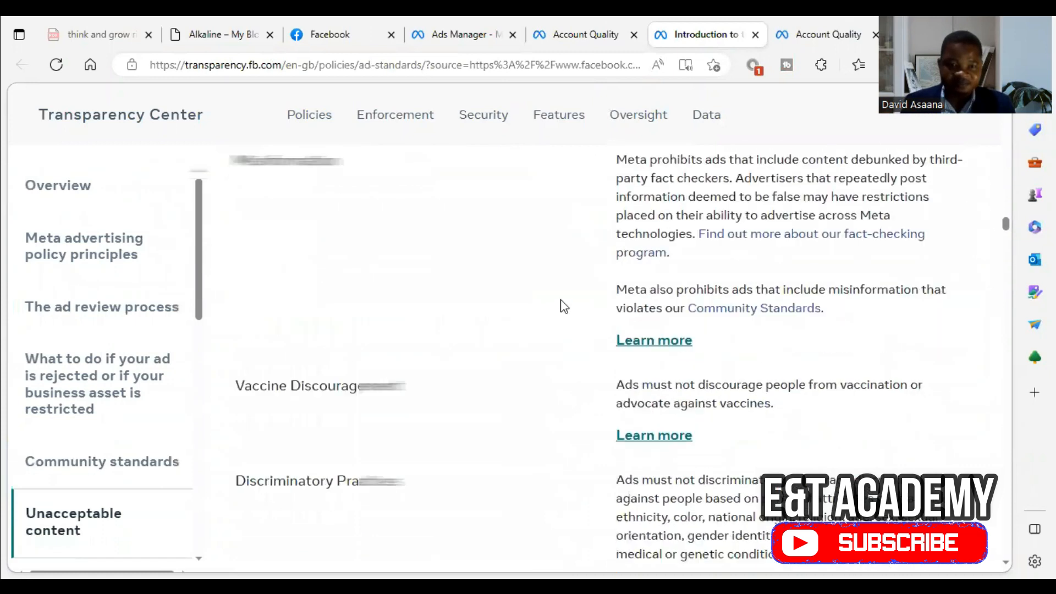
{"action": "scroll", "scroll_direction": "down", "scroll_amount": 3}
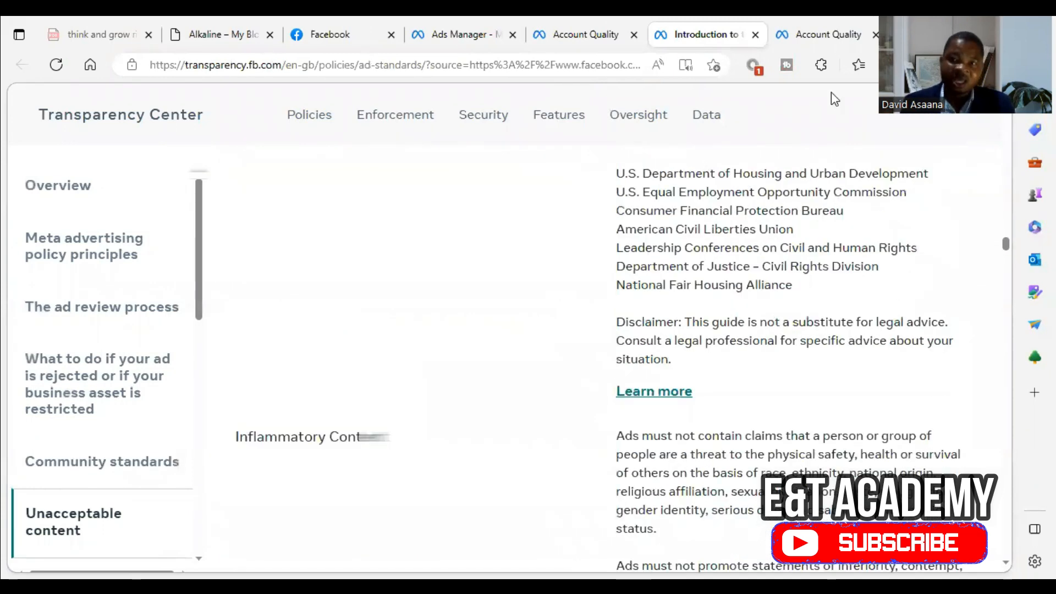
{"action": "left_click", "coordinate": [827, 34]}
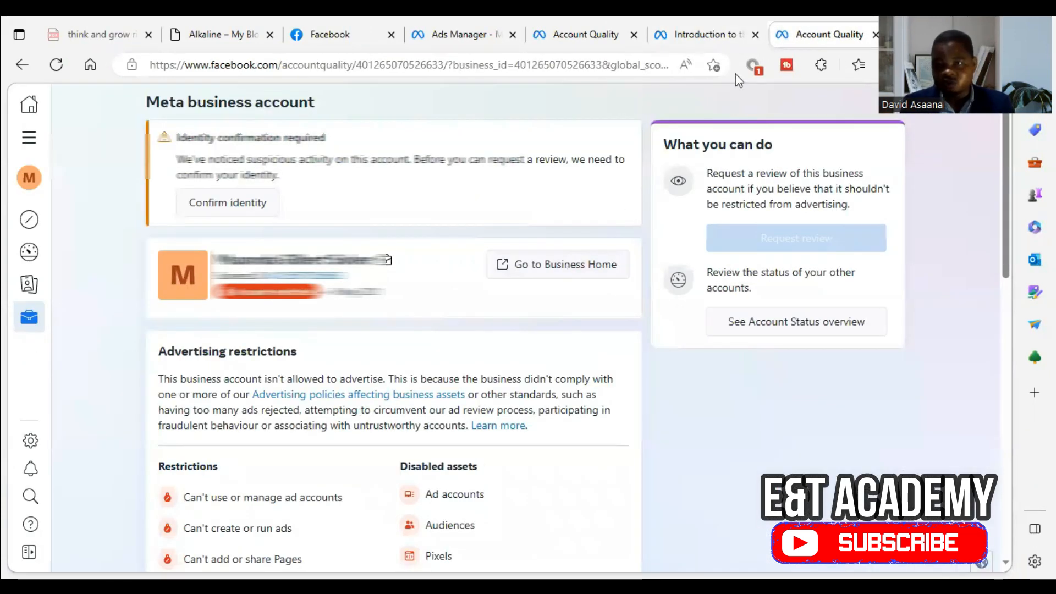
{"action": "mouse_move", "coordinate": [752, 65]}
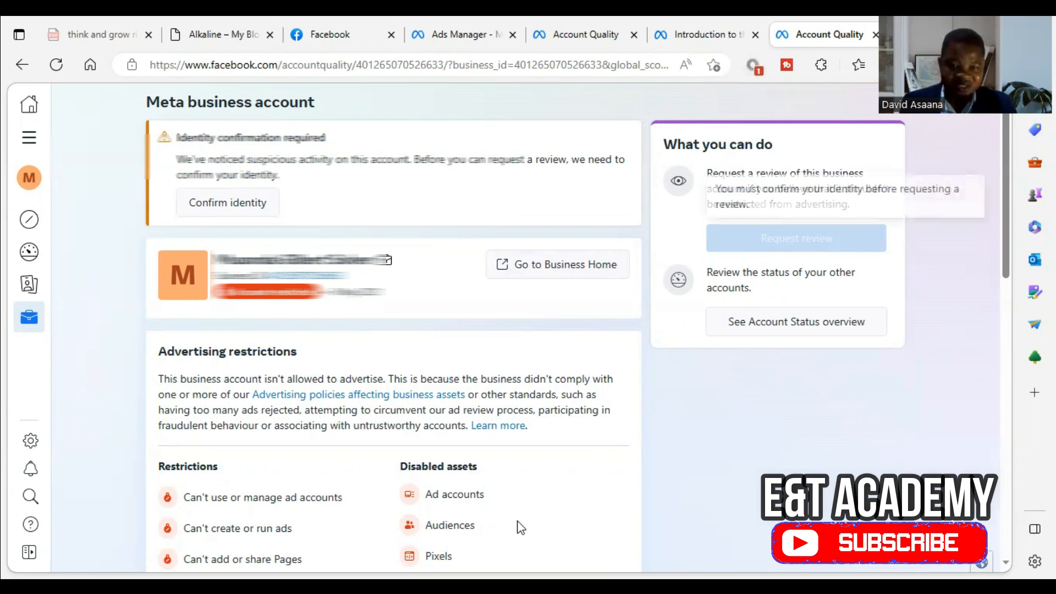
{"action": "mouse_move", "coordinate": [436, 288]}
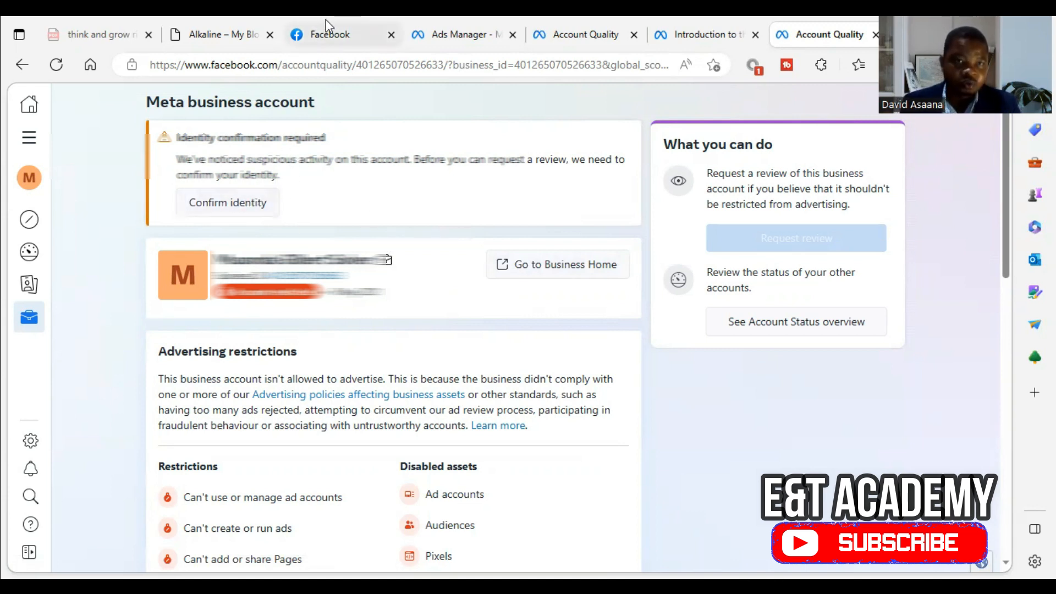
Step: Open Facebook in a new tab and leave Settings for the home page
{"action": "left_click", "coordinate": [227, 202]}
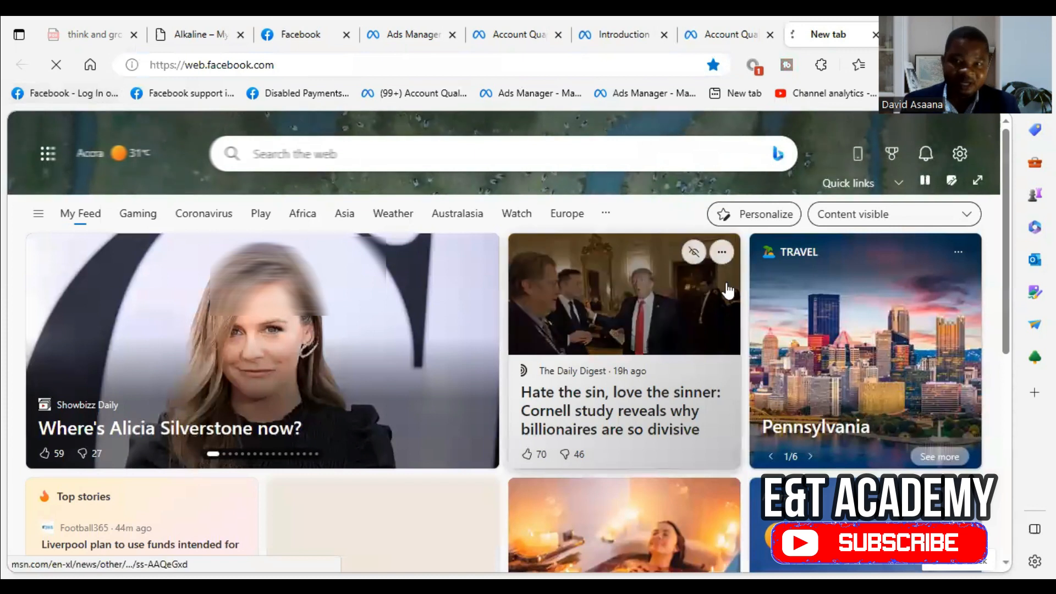
{"action": "left_click", "coordinate": [828, 34]}
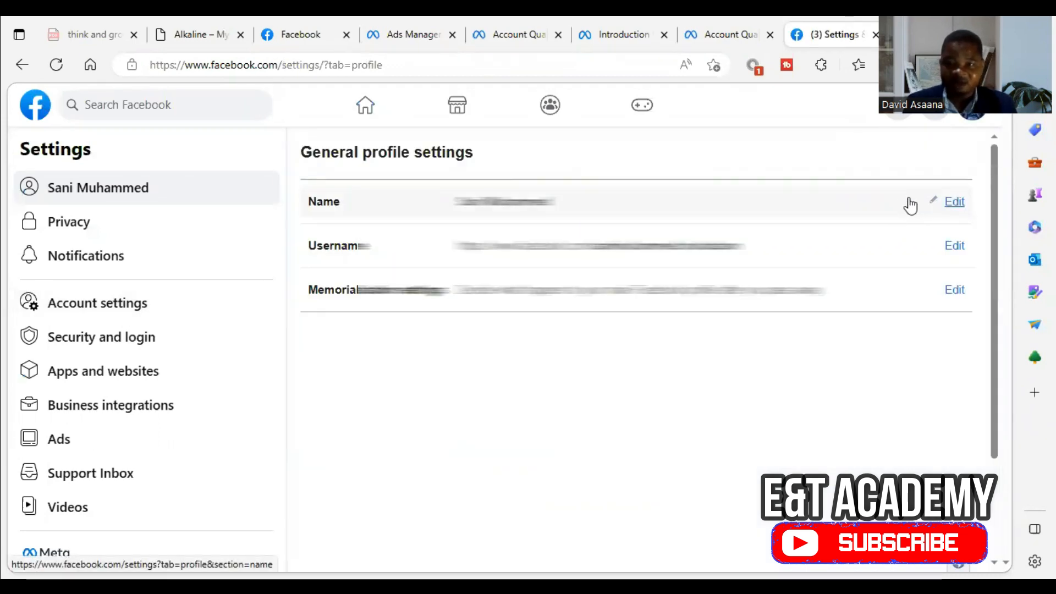
{"action": "left_click", "coordinate": [365, 104]}
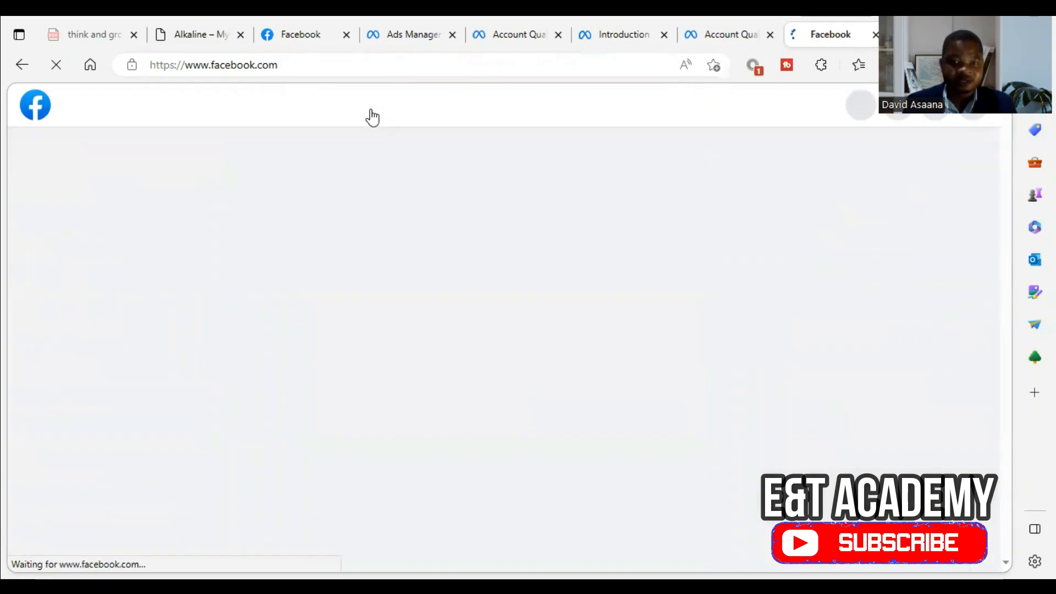
{"action": "mouse_move", "coordinate": [146, 263]}
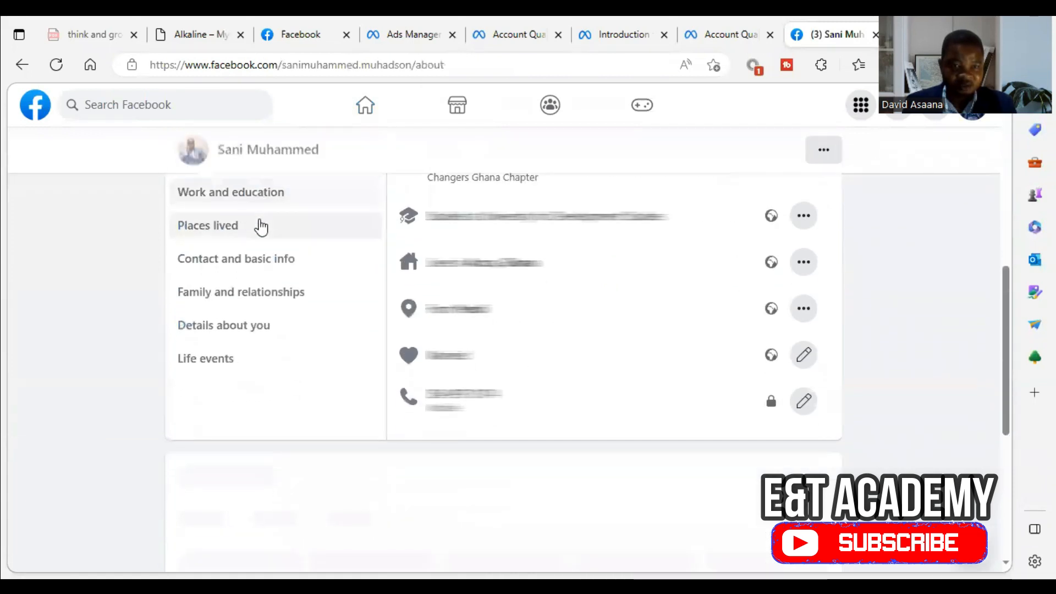
Step: Review the profile's contact and basic info, then return to the Account Quality tab
{"action": "left_click", "coordinate": [236, 258]}
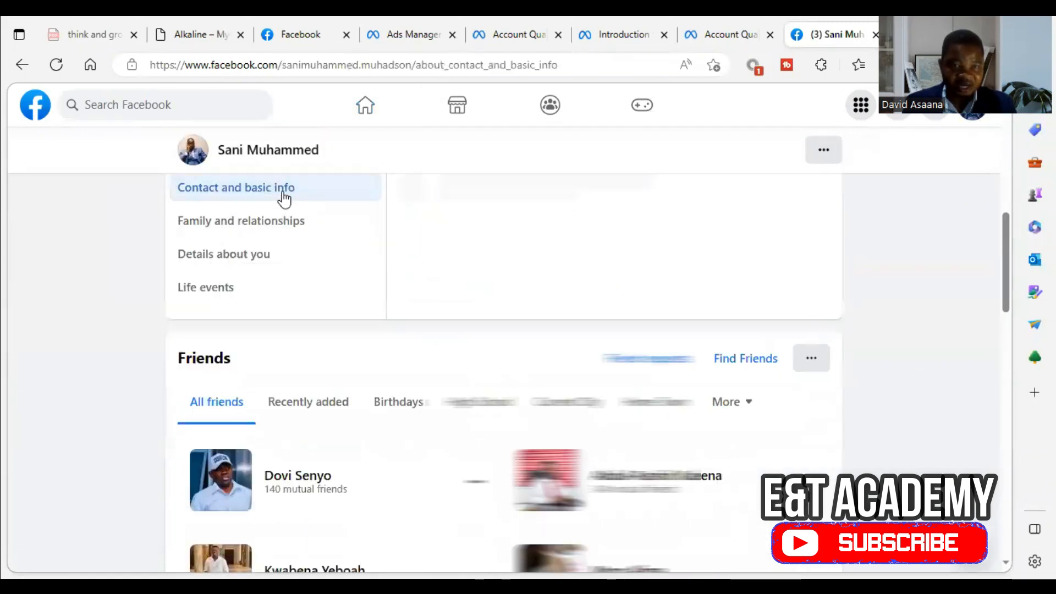
{"action": "scroll", "scroll_direction": "down", "scroll_amount": 3}
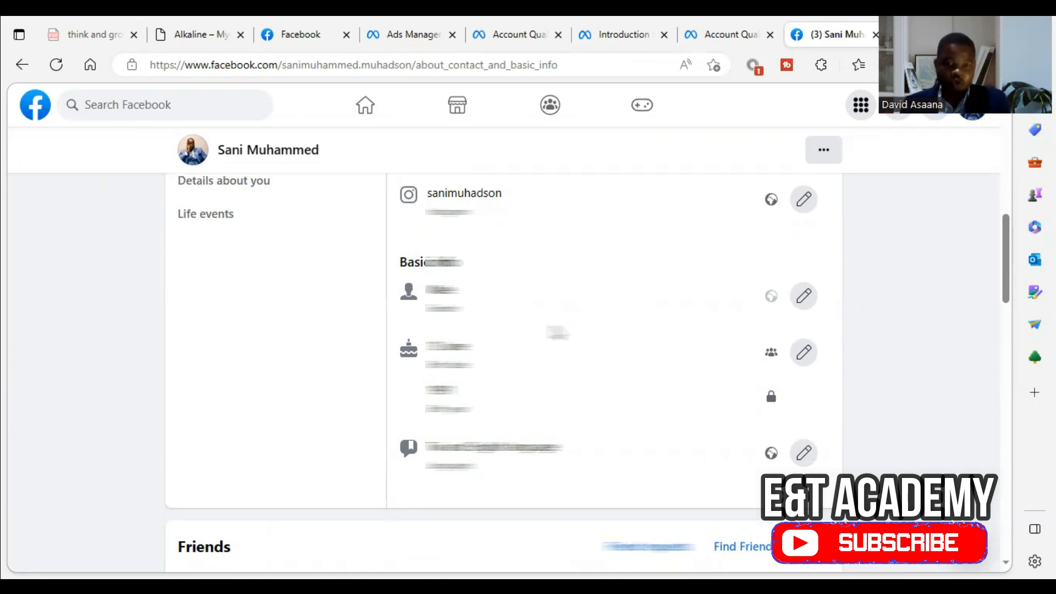
{"action": "left_click", "coordinate": [720, 35]}
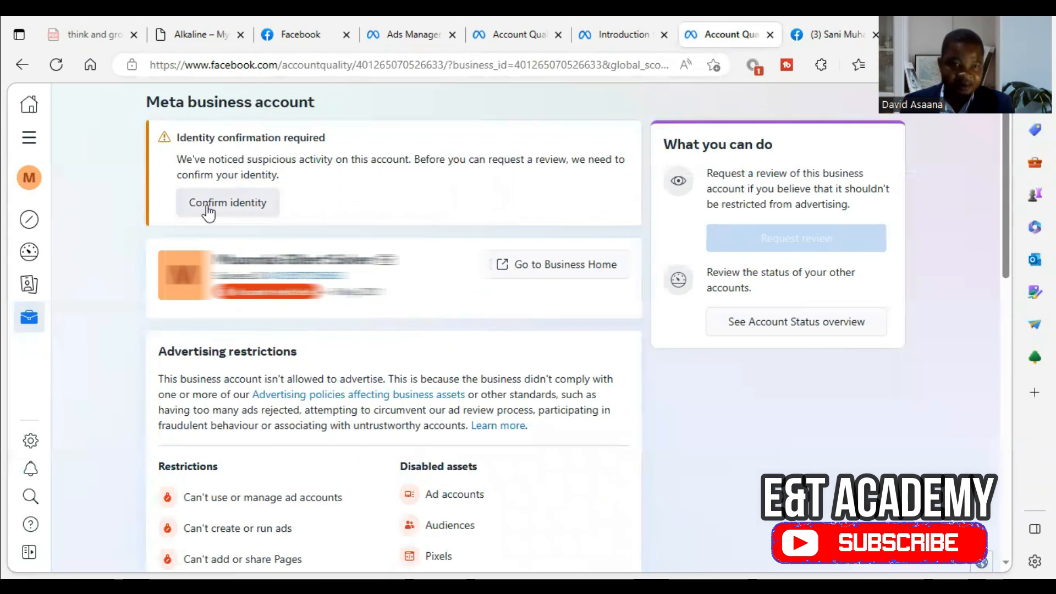
Step: Start Confirm identity and open the file picker for a photo of yourself
{"action": "left_click", "coordinate": [228, 203]}
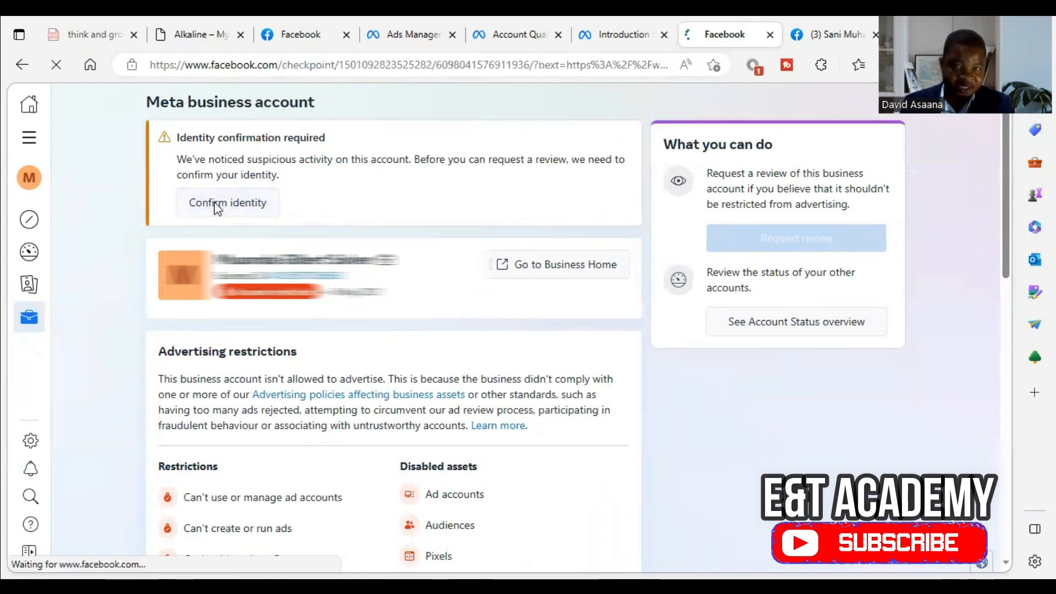
{"action": "left_click", "coordinate": [227, 203]}
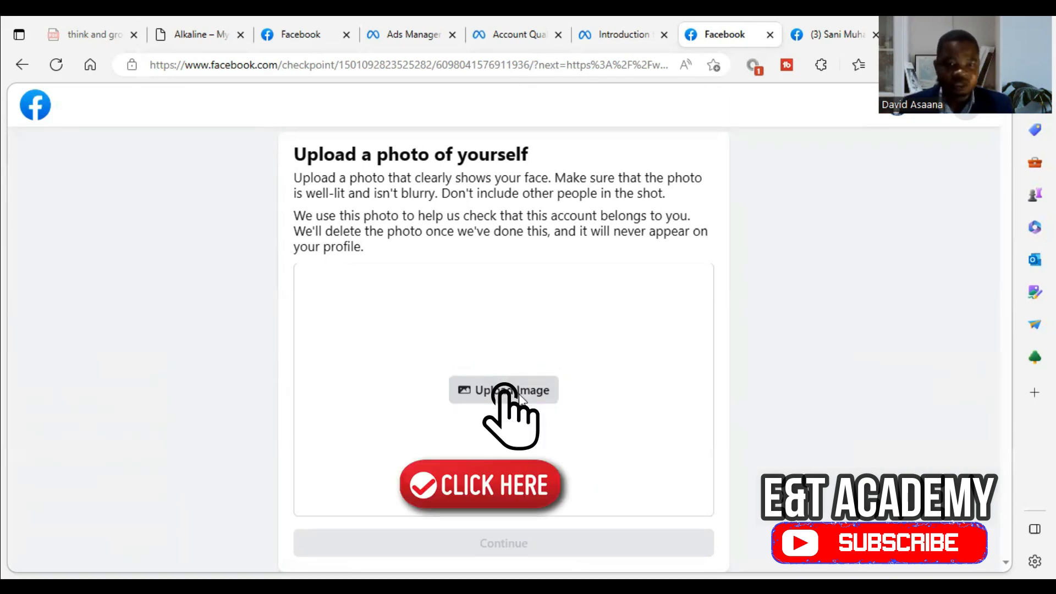
{"action": "left_click", "coordinate": [504, 390]}
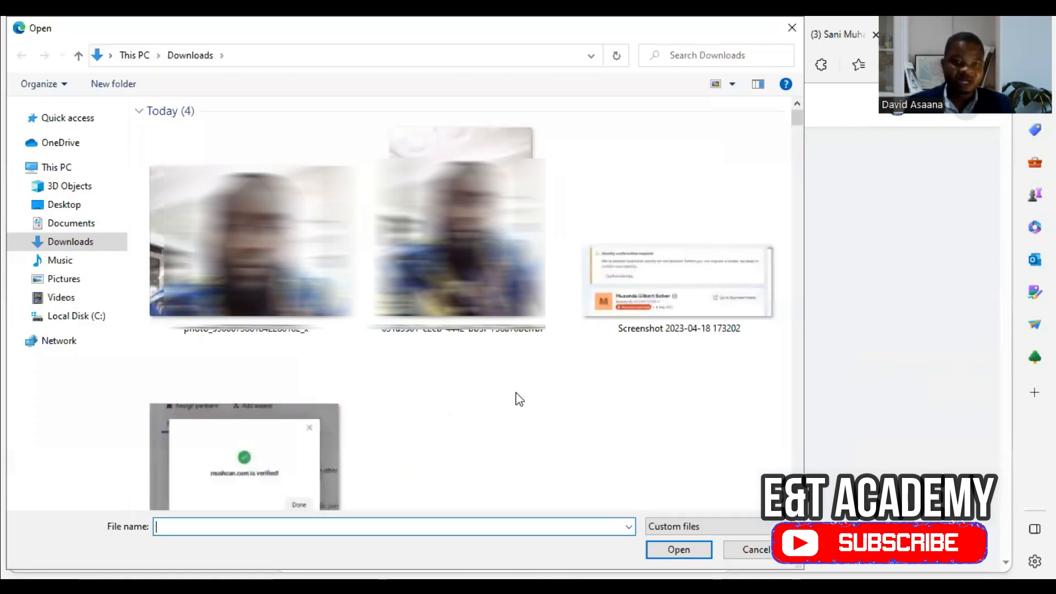
Step: Upload the selfie photo from Downloads and continue to the ID upload step
{"action": "left_click", "coordinate": [245, 242]}
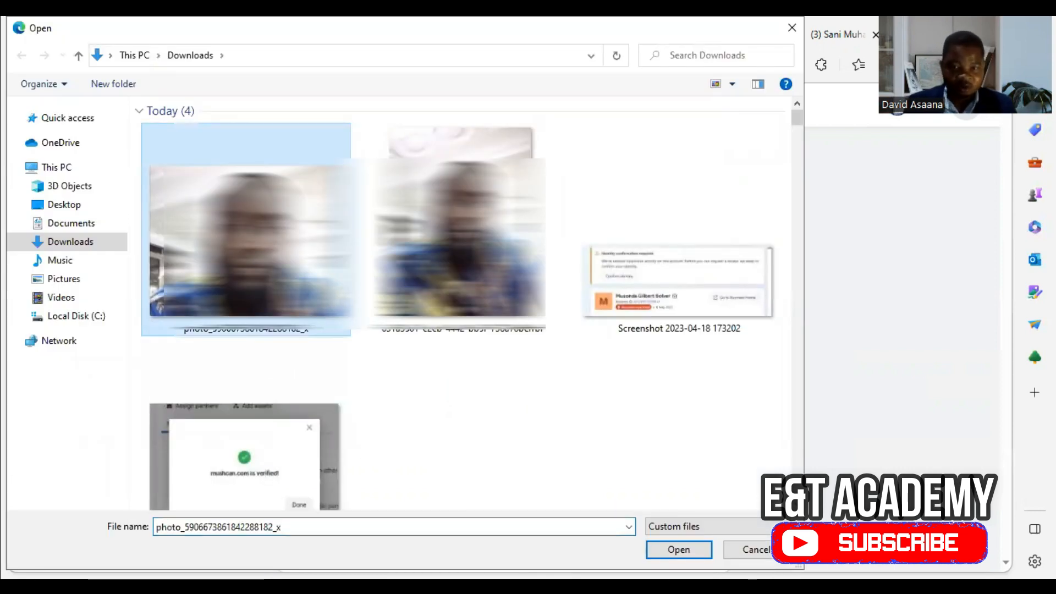
{"action": "left_click", "coordinate": [678, 550]}
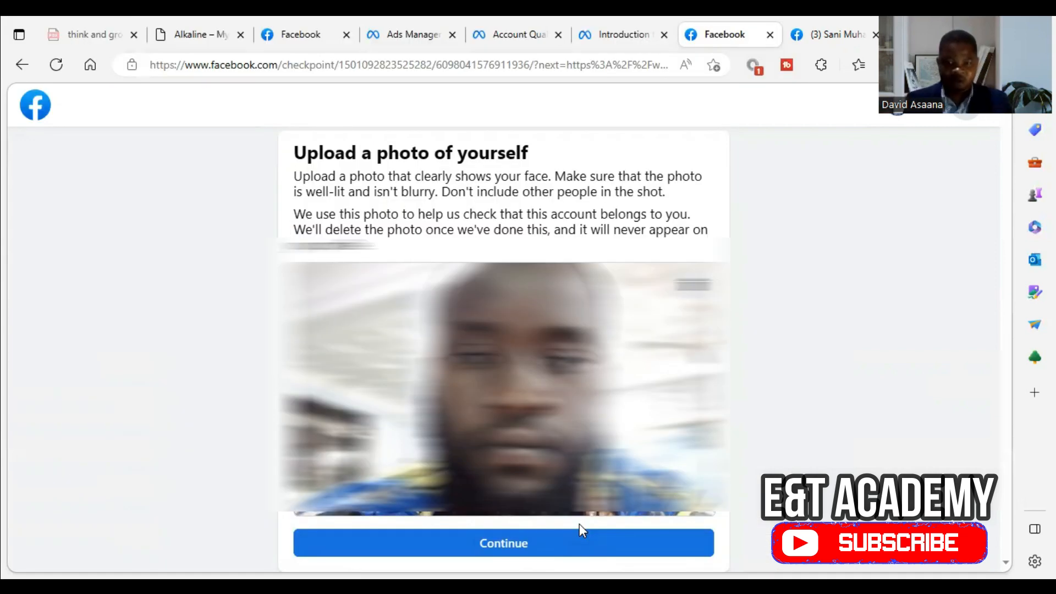
{"action": "left_click", "coordinate": [503, 543]}
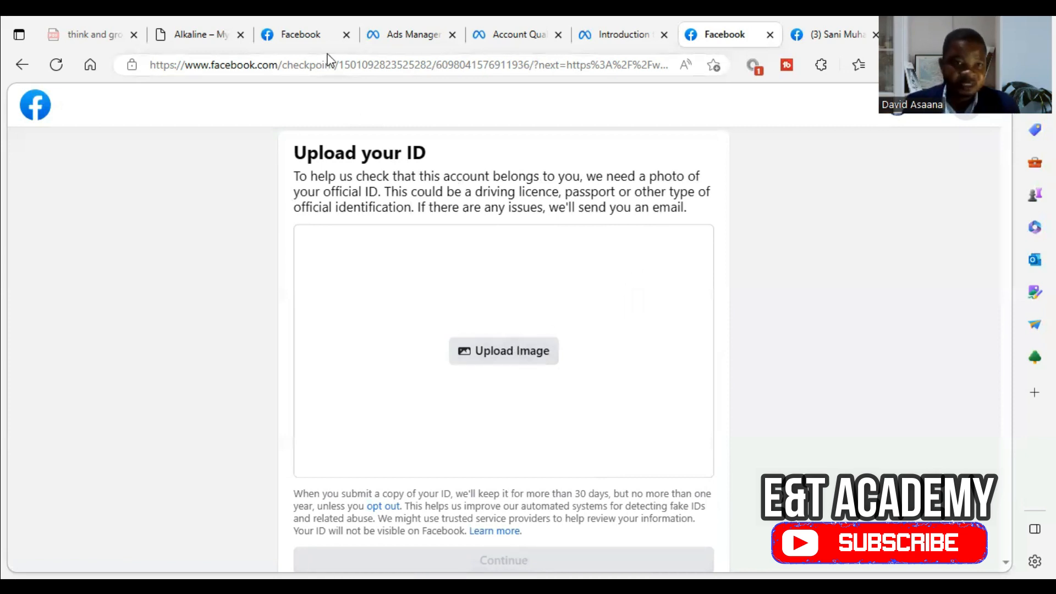
{"action": "mouse_move", "coordinate": [300, 34]}
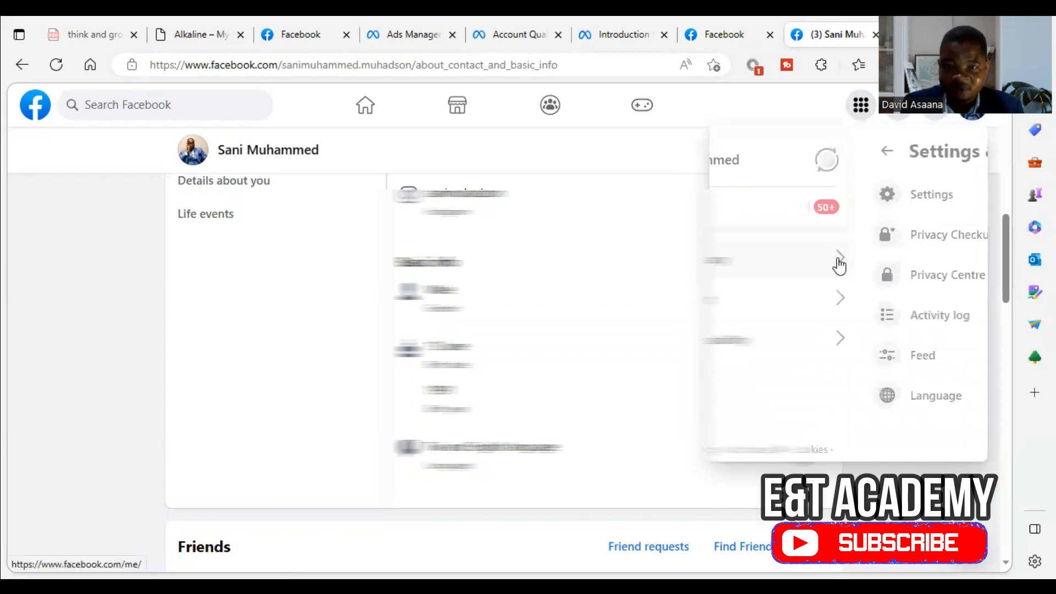
Step: Check the General profile settings, then return to the Upload your ID tab
{"action": "left_click", "coordinate": [931, 194]}
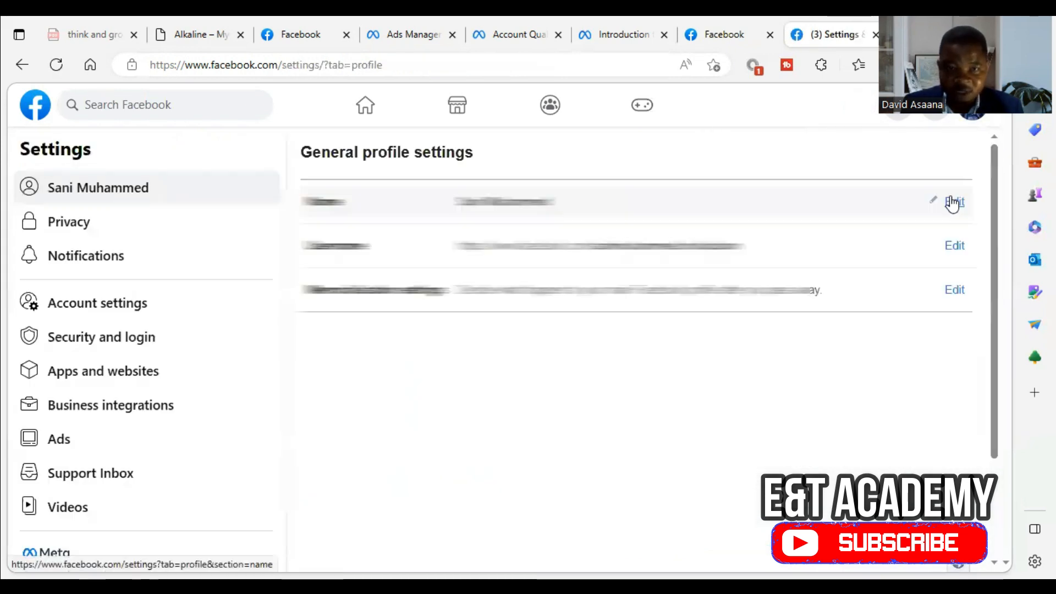
{"action": "left_click", "coordinate": [954, 202]}
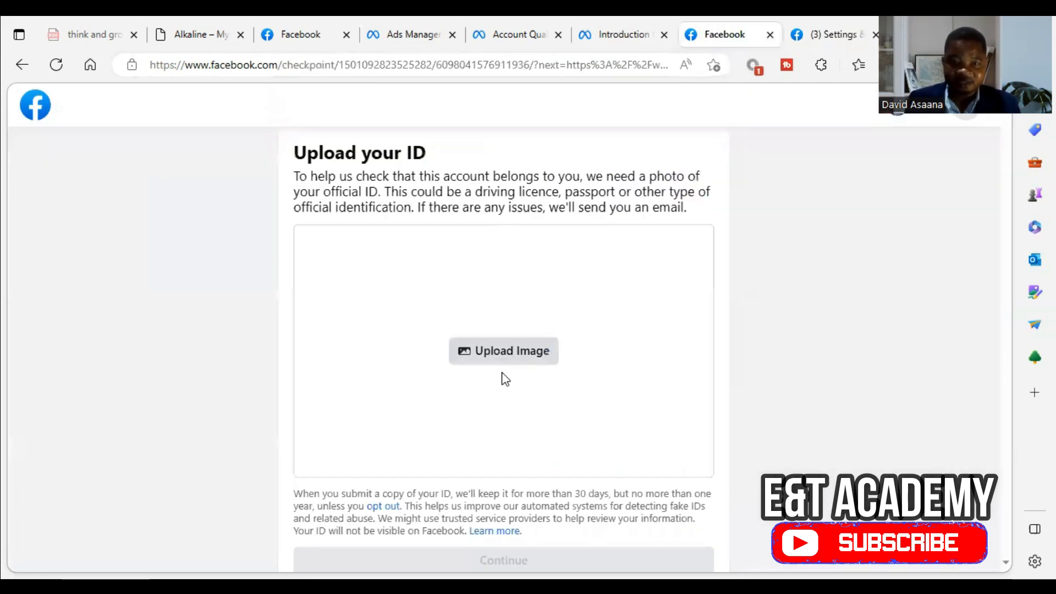
Step: Upload the official ID photo from Downloads and submit the review request
{"action": "left_click", "coordinate": [503, 351]}
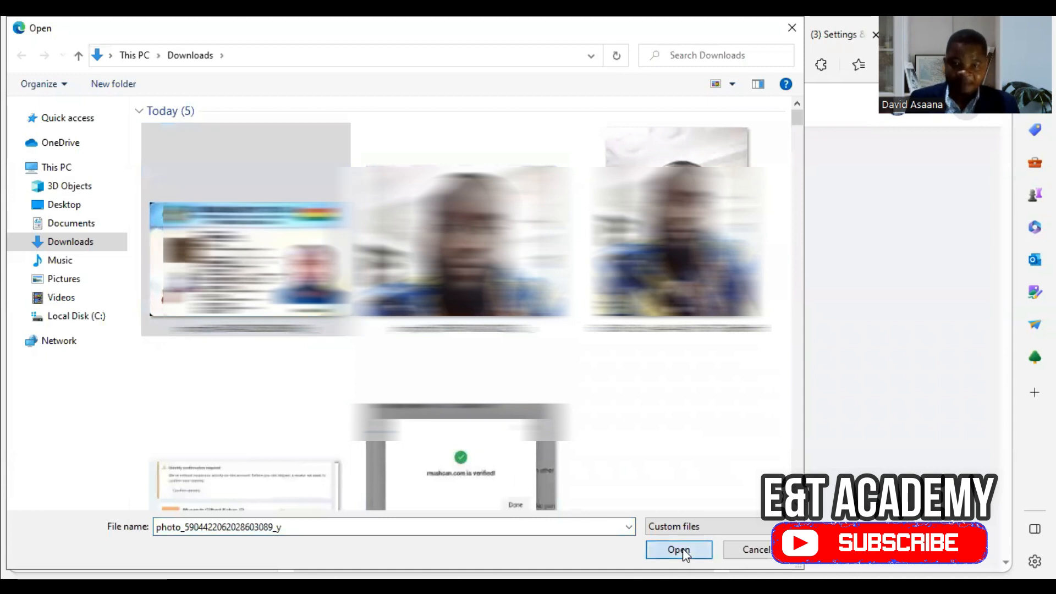
{"action": "left_click", "coordinate": [678, 550]}
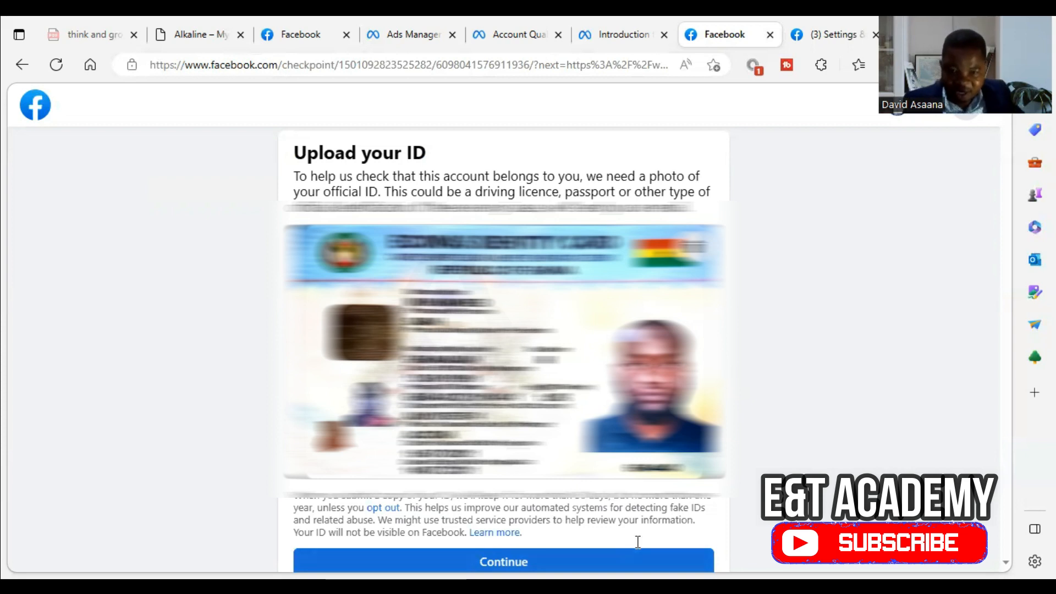
{"action": "left_click", "coordinate": [503, 561]}
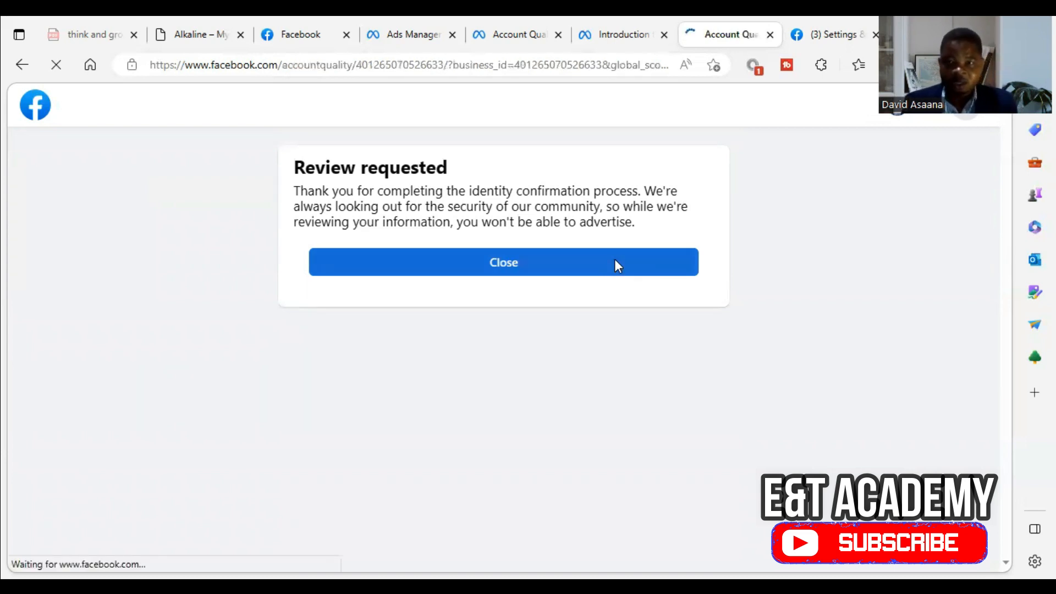
Step: Dismiss the review-requested message and open the business account's review status, showing ID received
{"action": "left_click", "coordinate": [504, 262]}
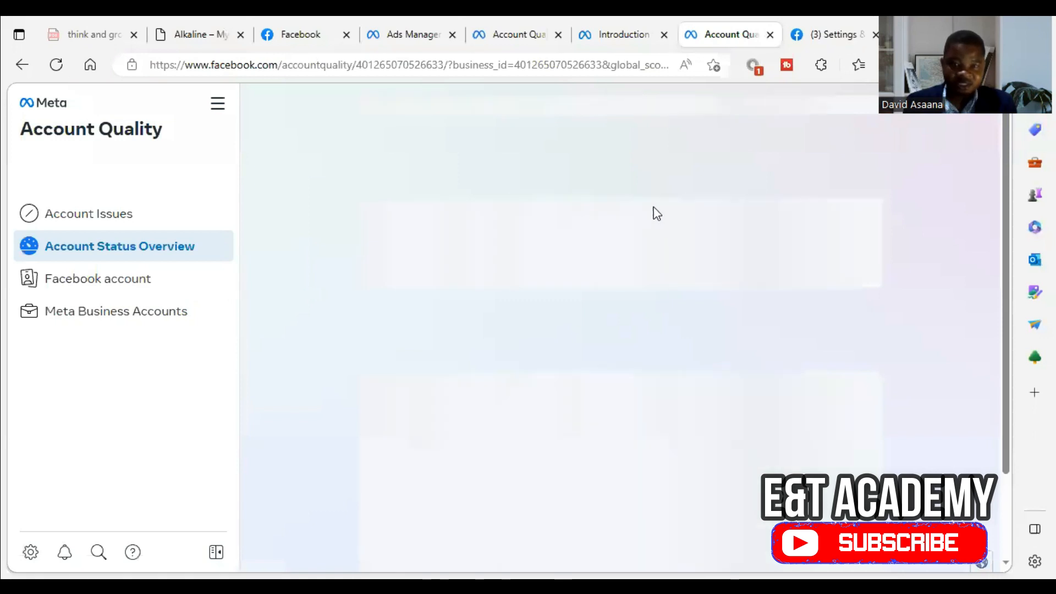
{"action": "left_click", "coordinate": [116, 310]}
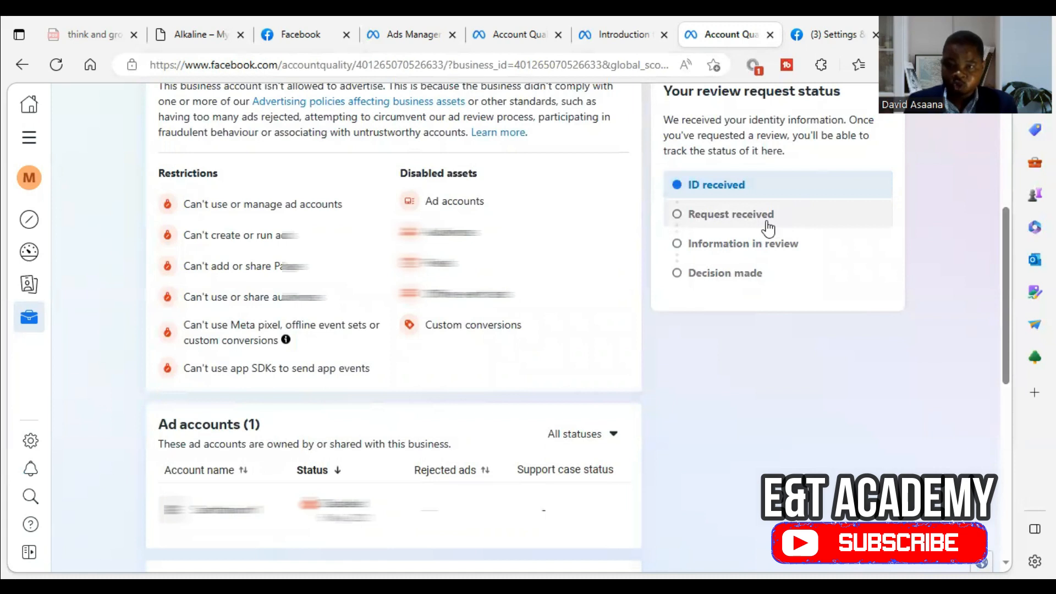
{"action": "mouse_move", "coordinate": [793, 279]}
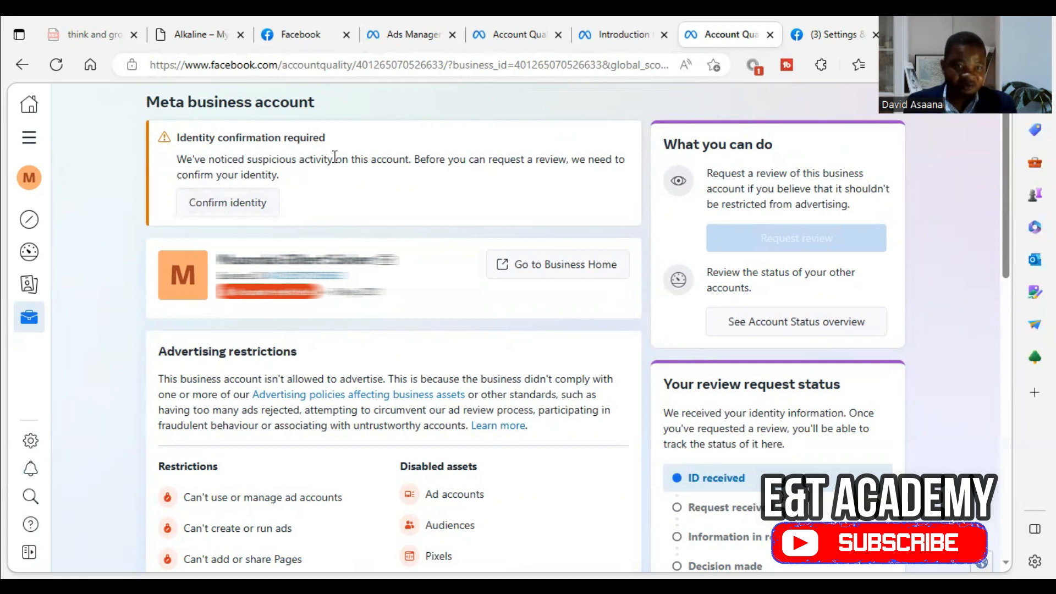
{"action": "left_click", "coordinate": [56, 65]}
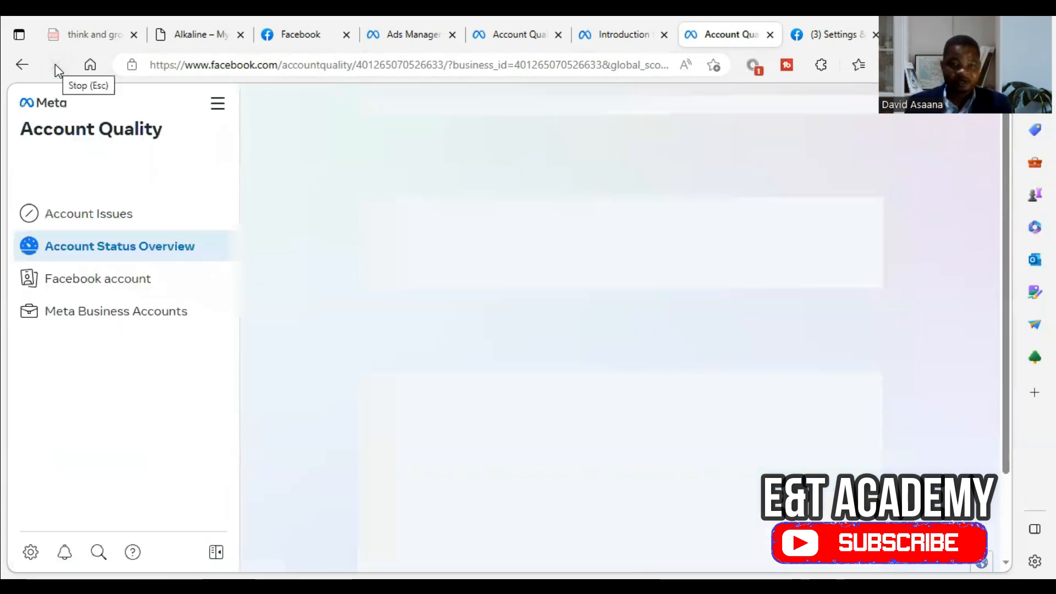
Step: Reload the business account page twice until the identity confirmation notice disappears
{"action": "left_click", "coordinate": [116, 310]}
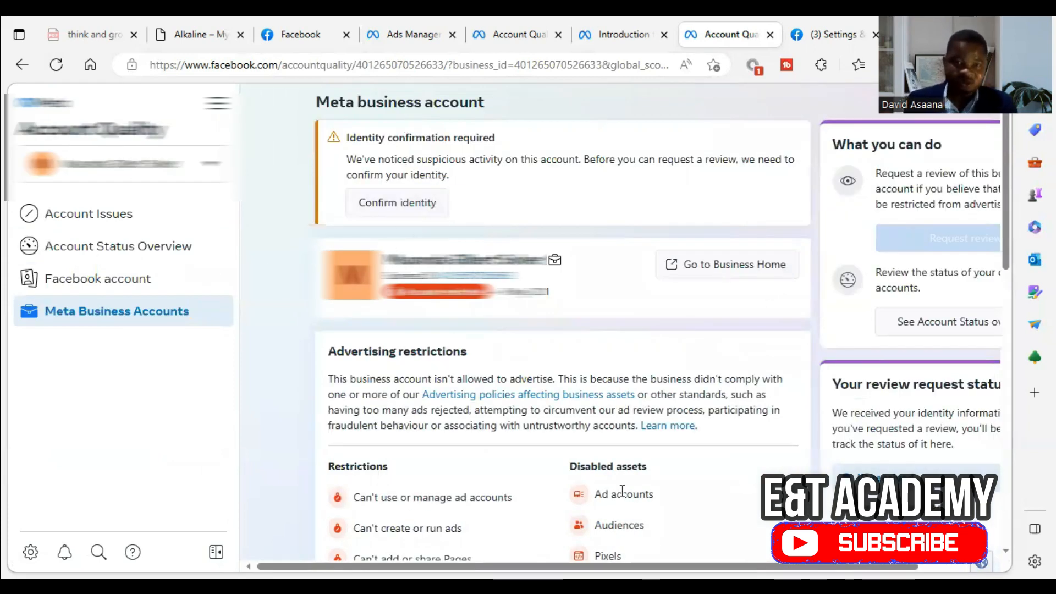
{"action": "mouse_move", "coordinate": [468, 197]}
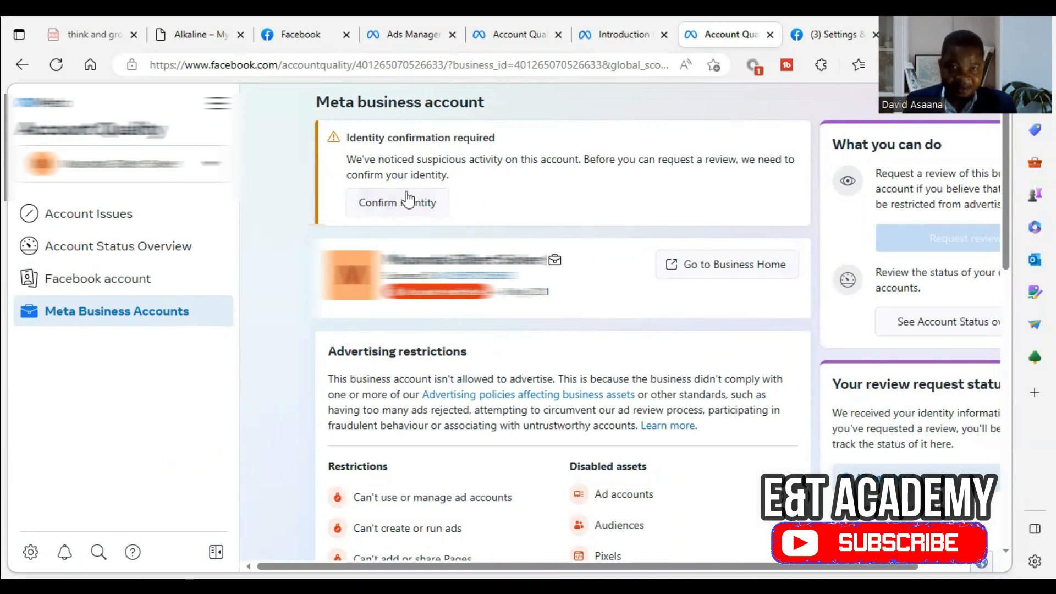
{"action": "mouse_move", "coordinate": [965, 237]}
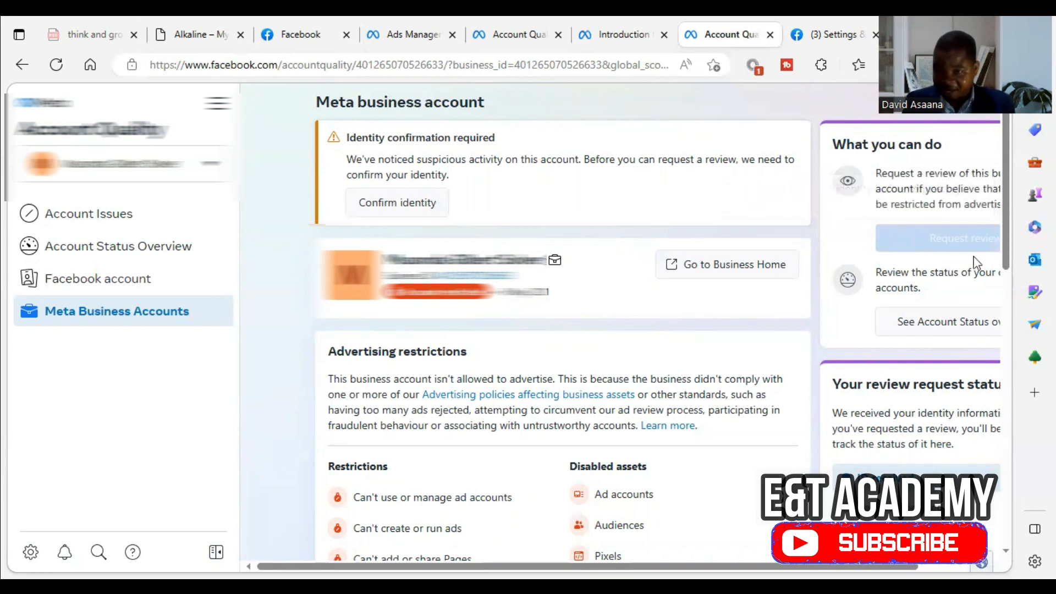
{"action": "mouse_move", "coordinate": [964, 237]}
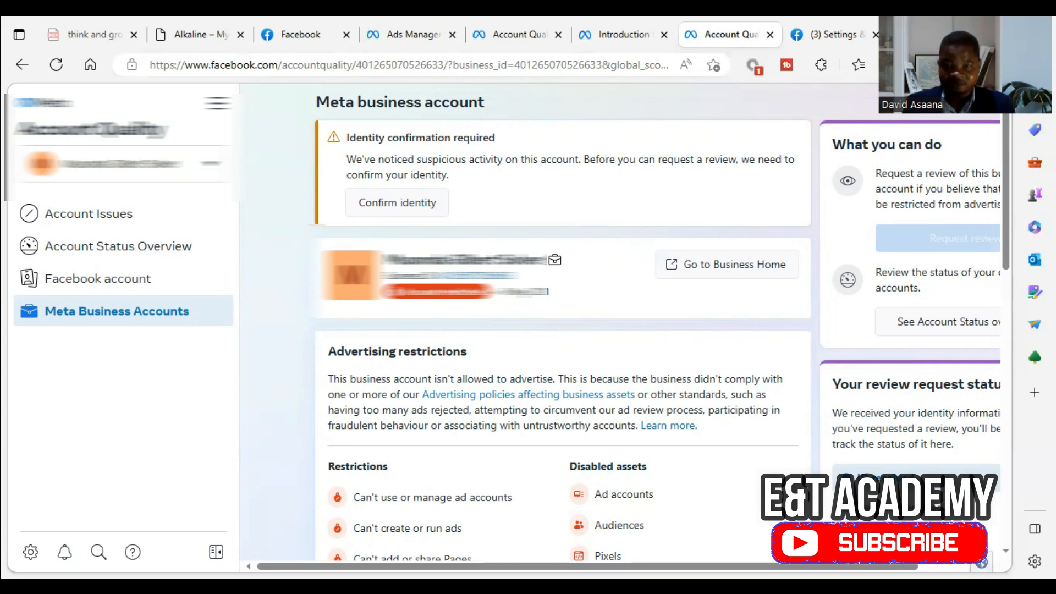
{"action": "mouse_move", "coordinate": [56, 65]}
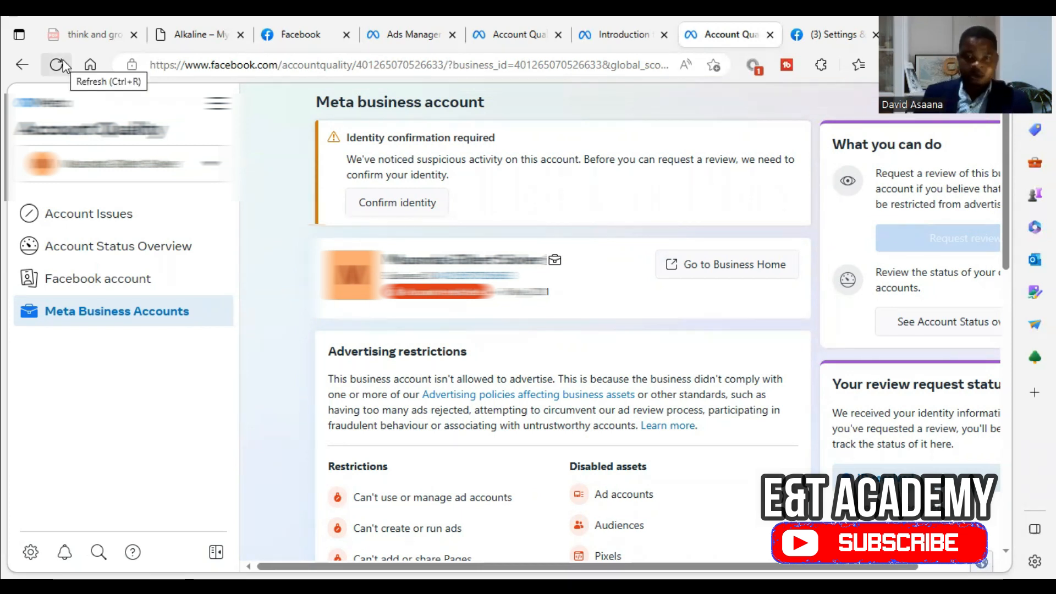
{"action": "left_click", "coordinate": [56, 65]}
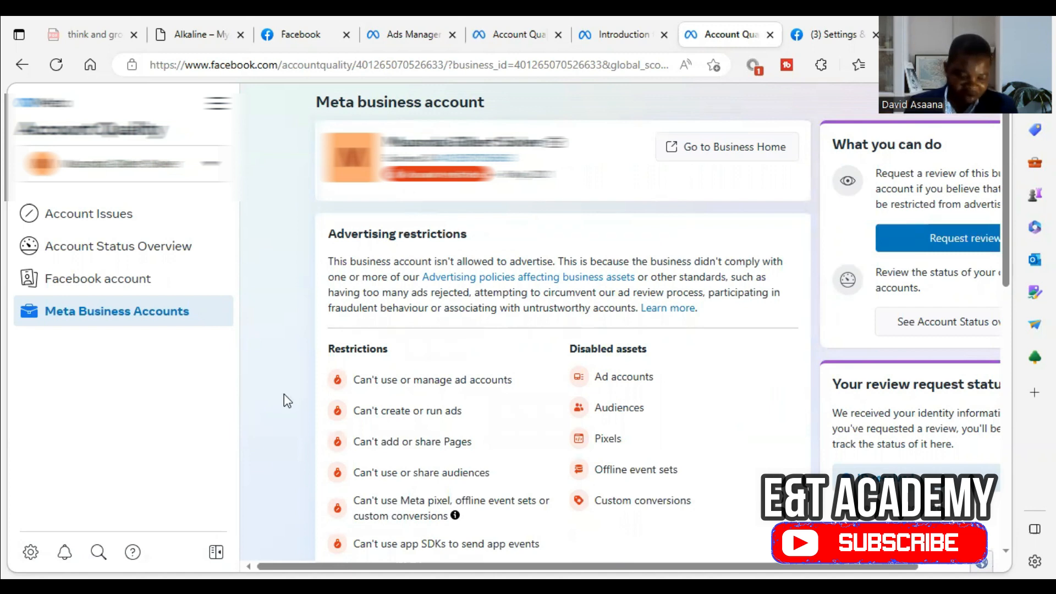
Step: Collapse the left sidebar to reveal the full review status tracker
{"action": "left_click", "coordinate": [216, 103]}
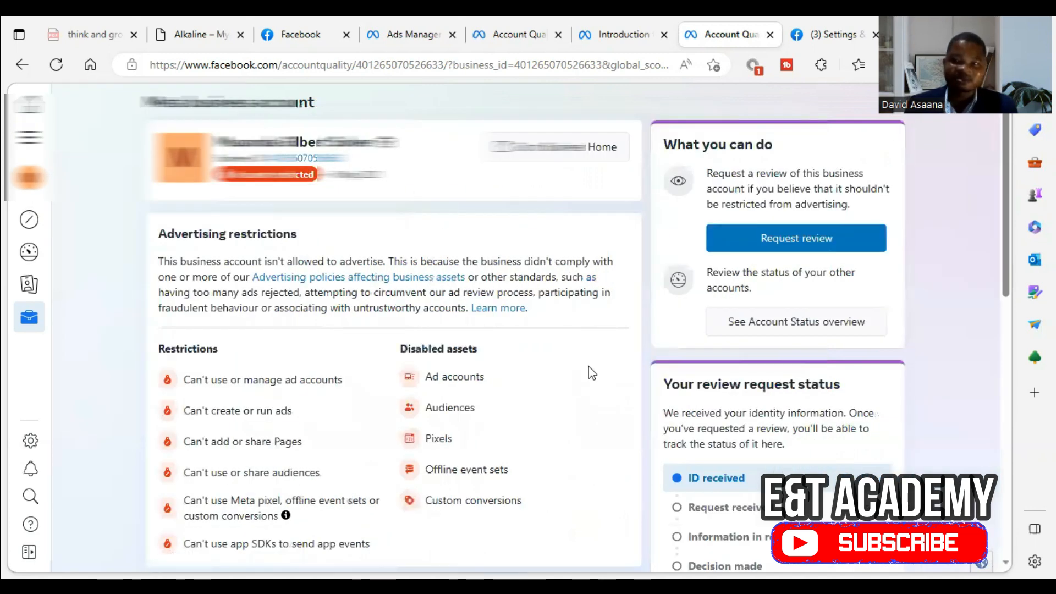
{"action": "mouse_move", "coordinate": [933, 328]}
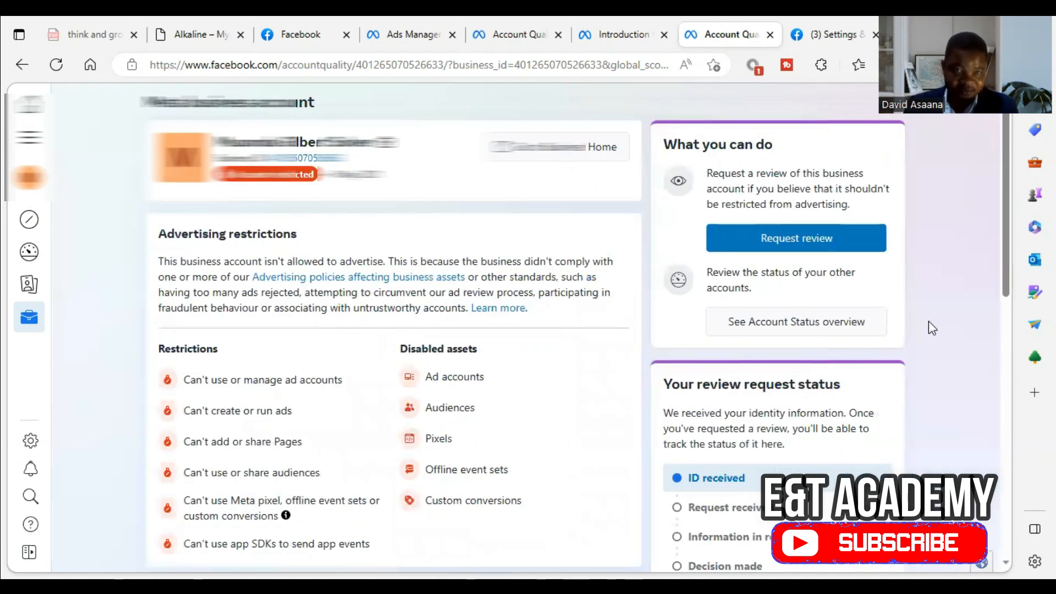
{"action": "mouse_move", "coordinate": [966, 440]}
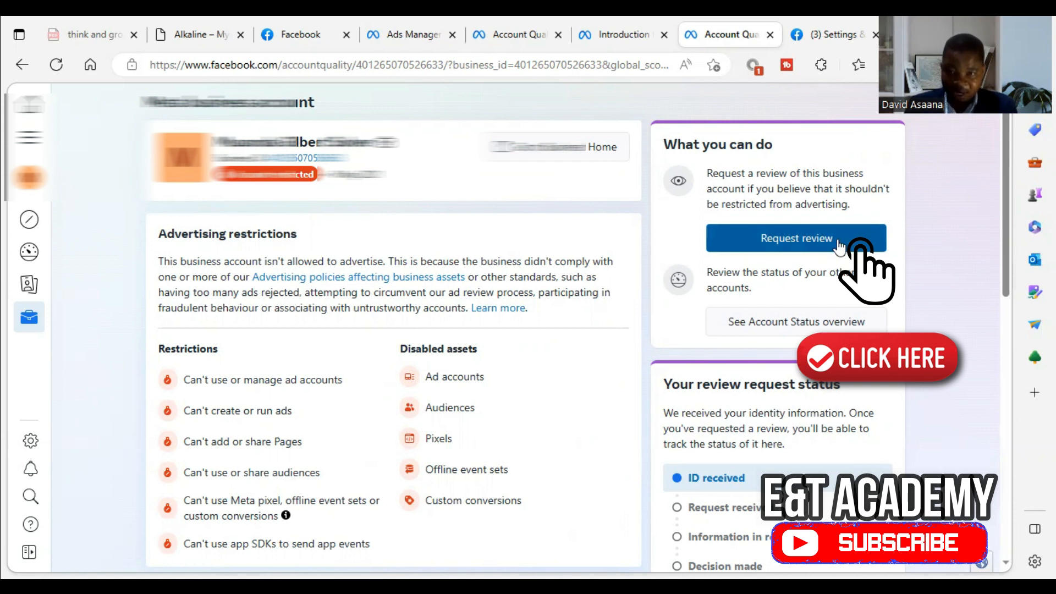
Step: Request review choosing 'Another reason:', paste the explanation, and send it
{"action": "left_click", "coordinate": [796, 238]}
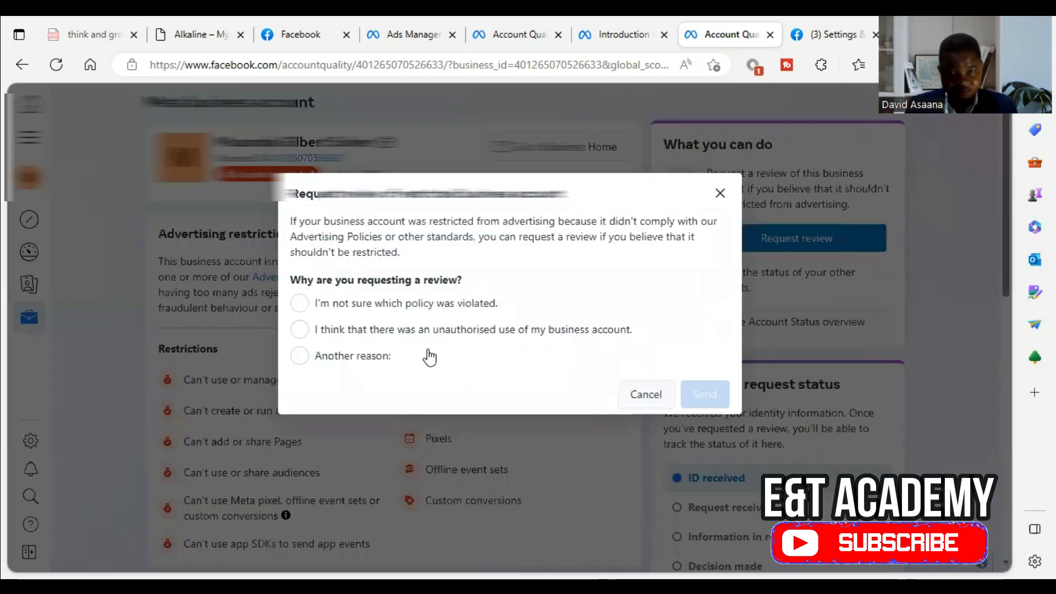
{"action": "left_click", "coordinate": [299, 355]}
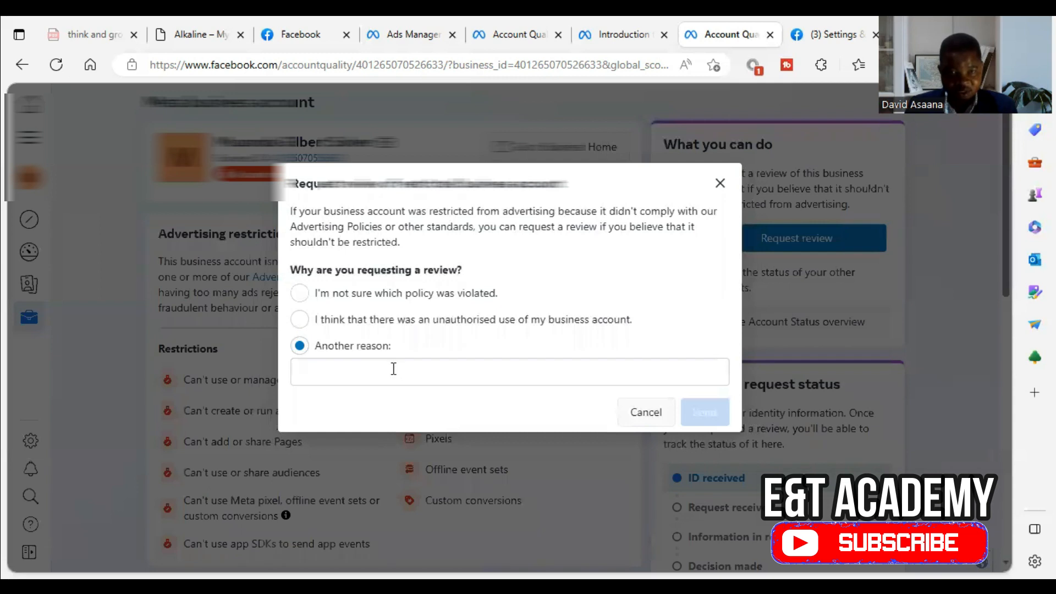
{"action": "left_click", "coordinate": [509, 372]}
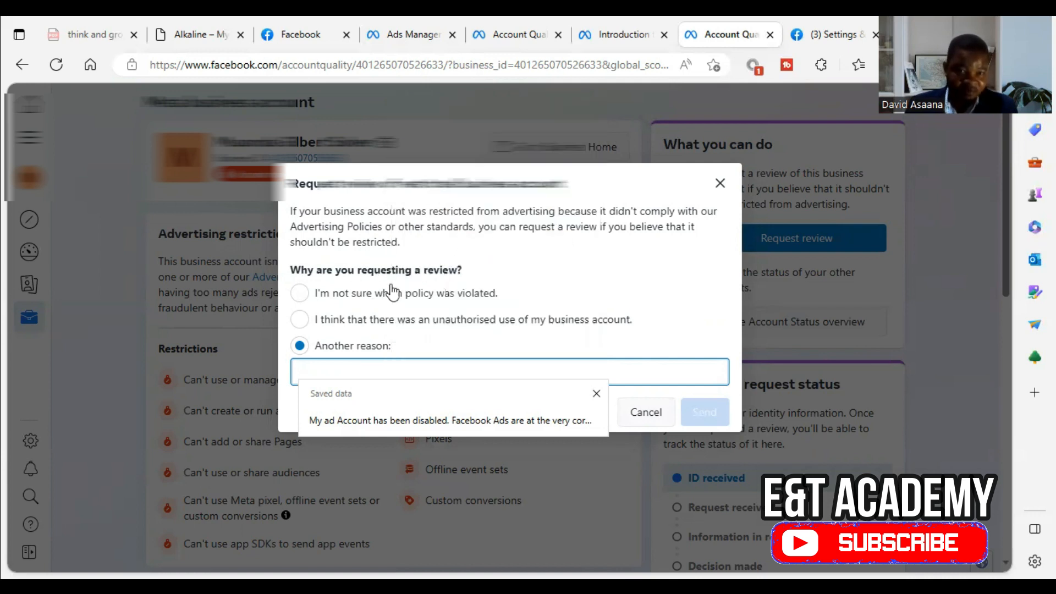
{"action": "mouse_move", "coordinate": [450, 297]}
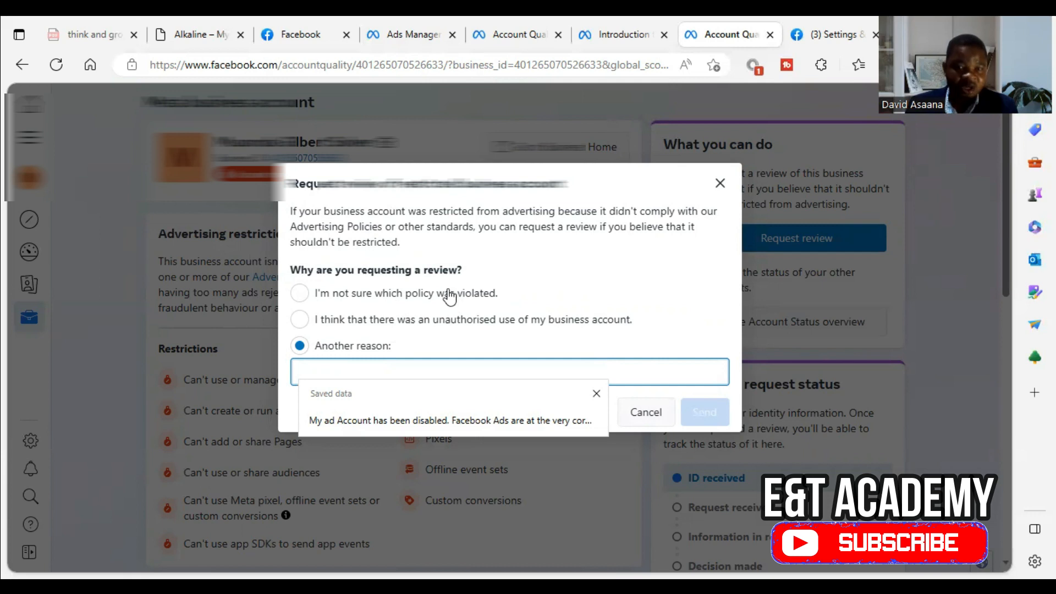
{"action": "mouse_move", "coordinate": [441, 298]}
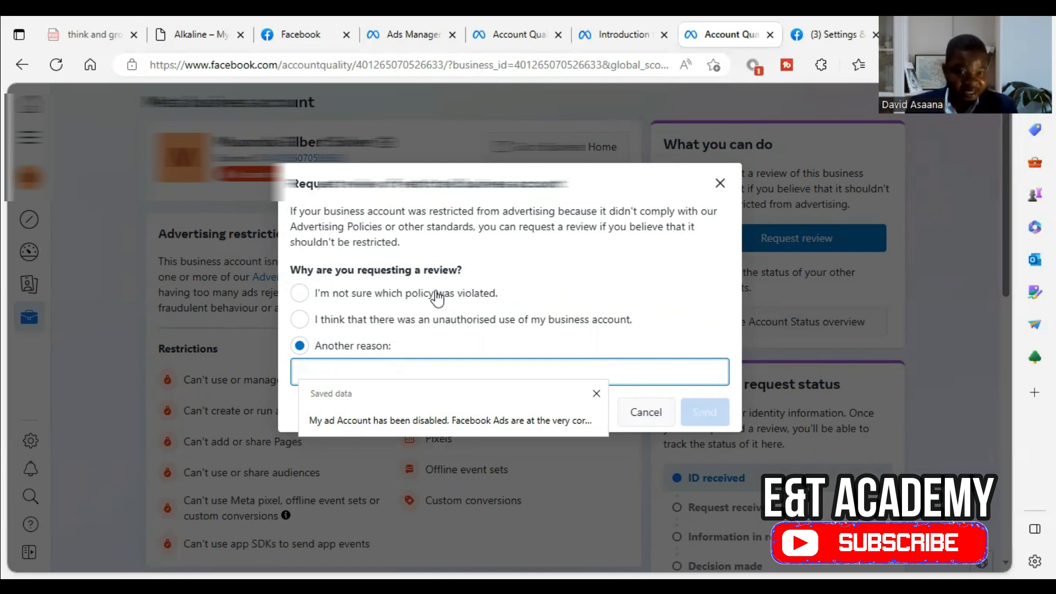
{"action": "mouse_move", "coordinate": [503, 340]}
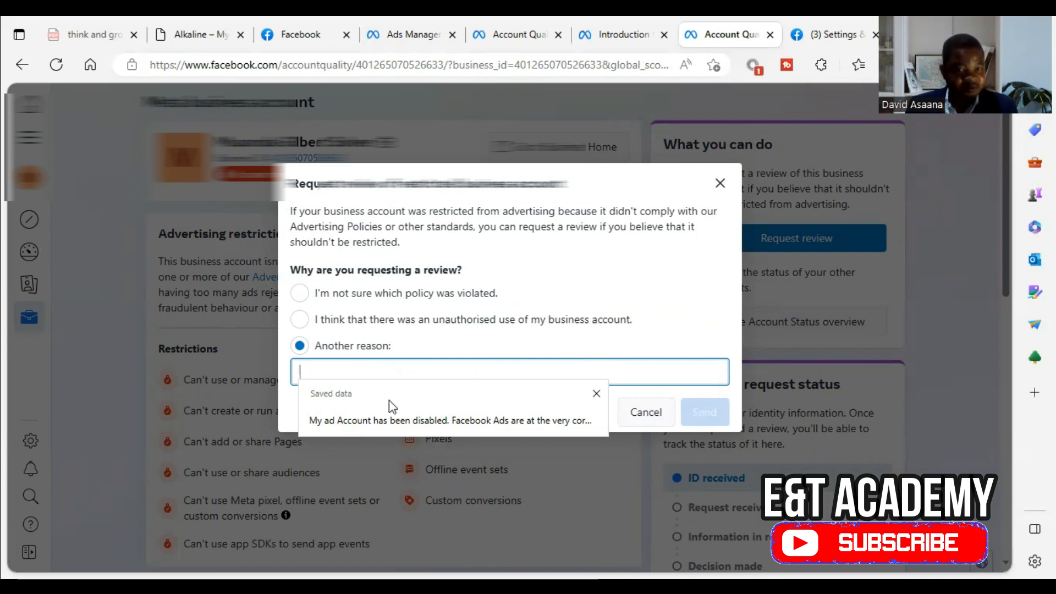
{"action": "right_click", "coordinate": [510, 371]}
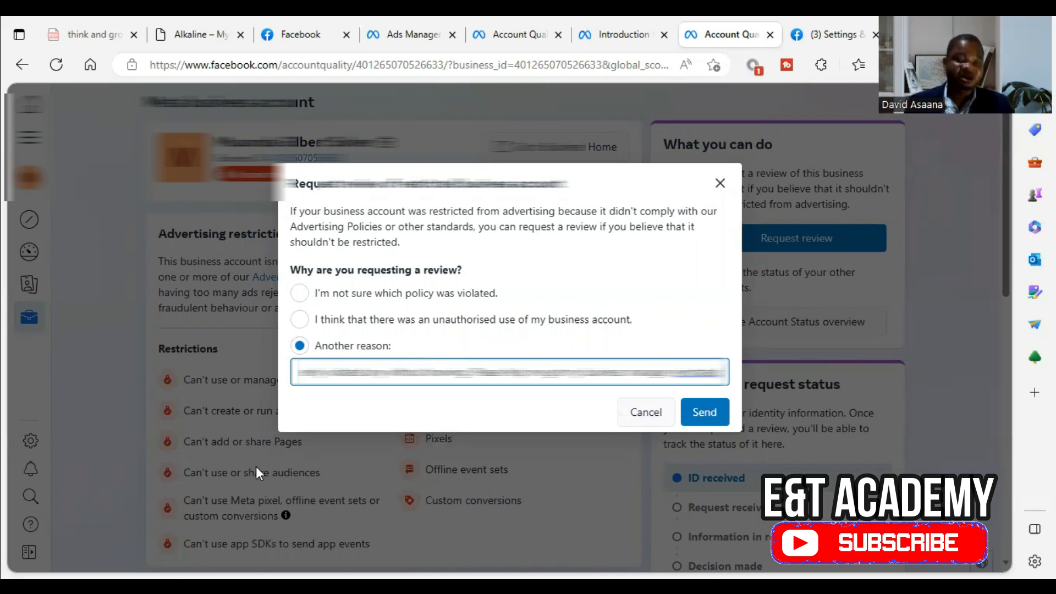
{"action": "mouse_move", "coordinate": [673, 341]}
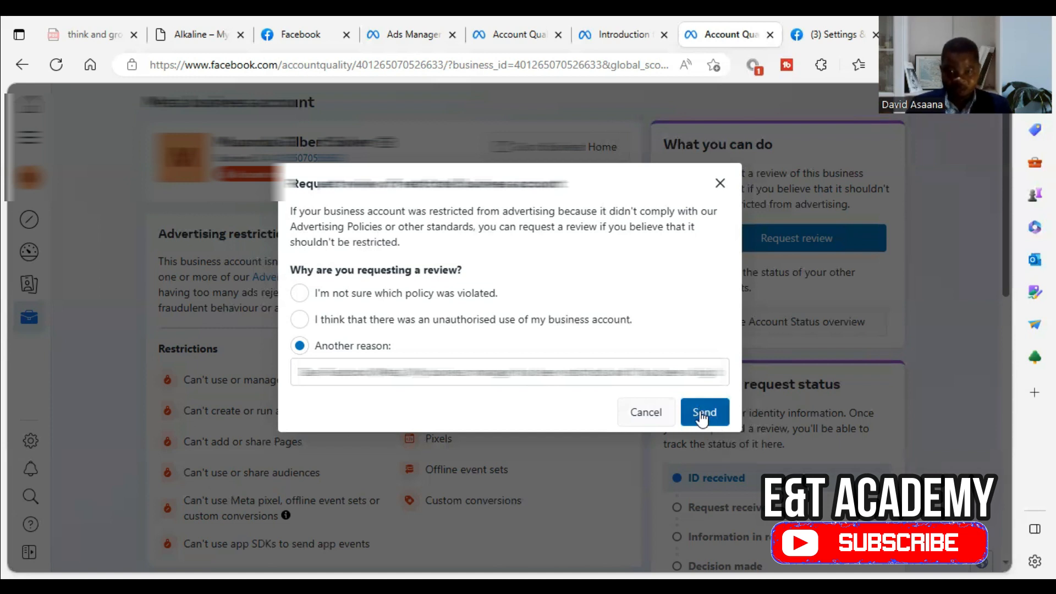
{"action": "left_click", "coordinate": [705, 412]}
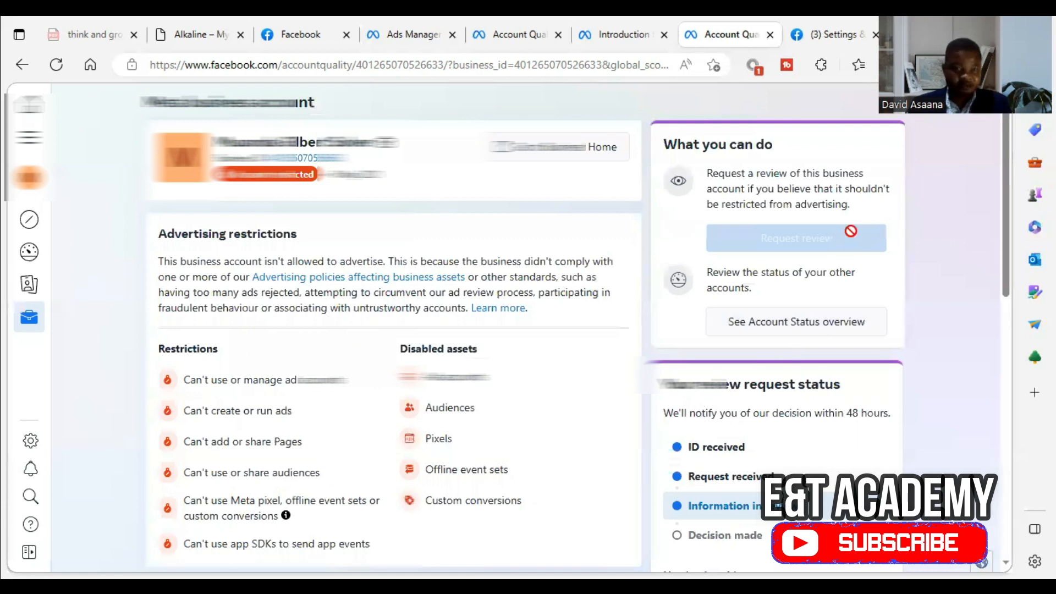
{"action": "scroll", "scroll_direction": "down", "scroll_amount": 3}
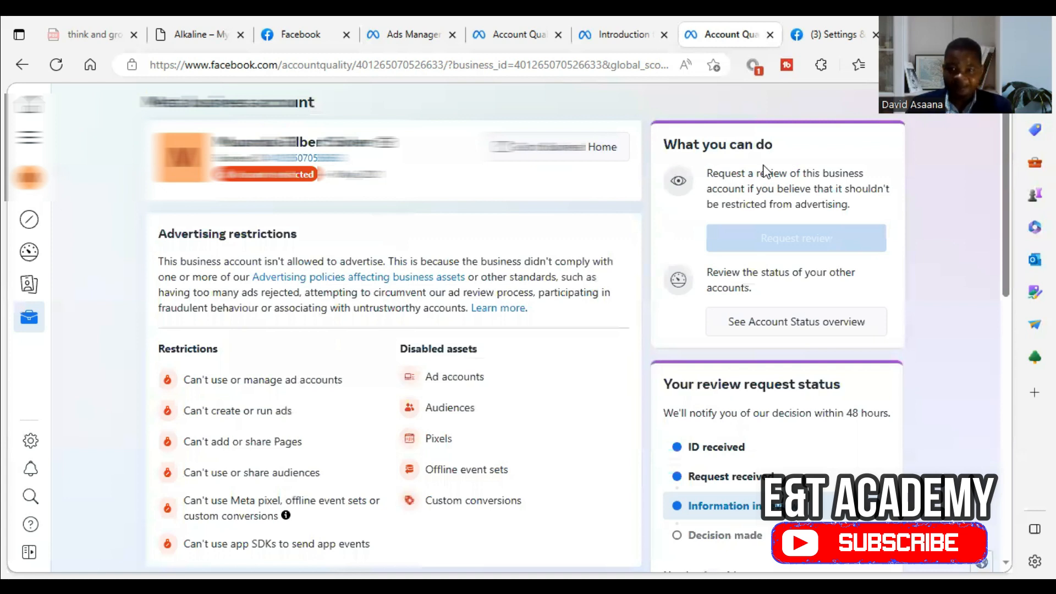
{"action": "scroll", "scroll_direction": "down", "scroll_amount": 3}
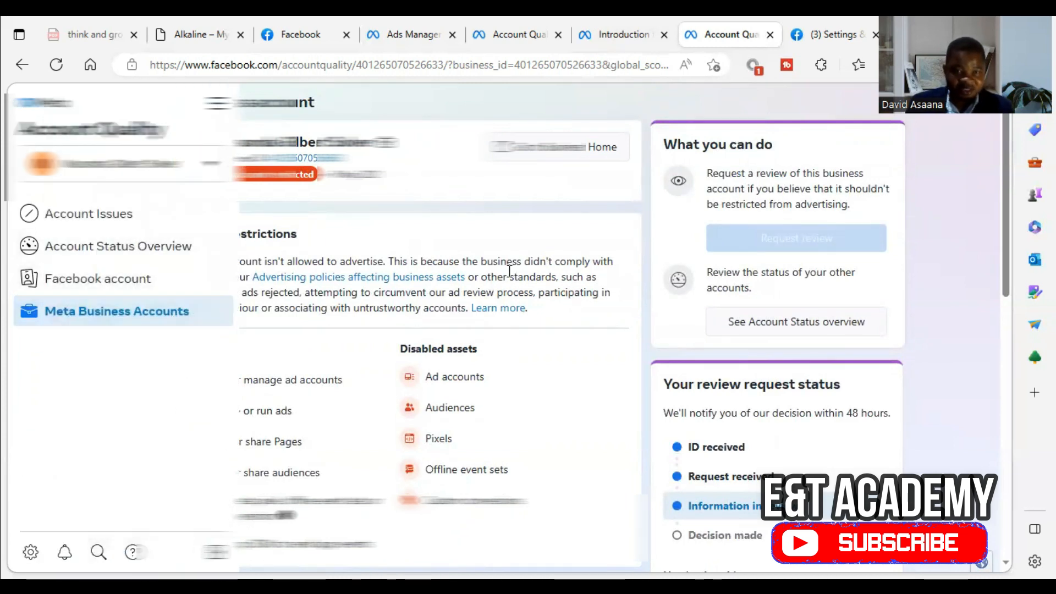
{"action": "scroll", "scroll_direction": "down", "scroll_amount": 3}
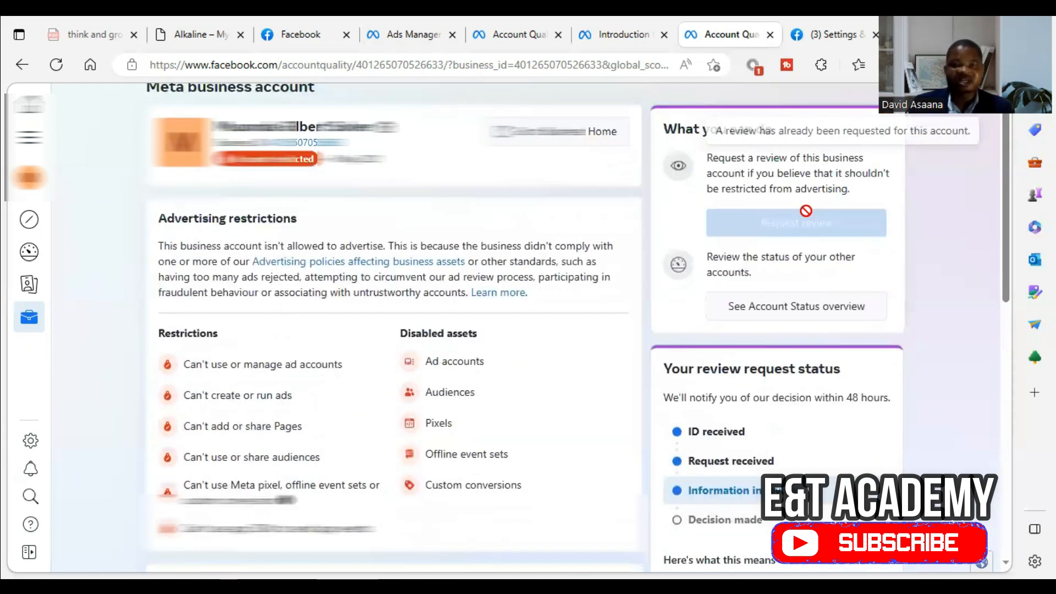
{"action": "scroll", "scroll_direction": "down", "scroll_amount": 3}
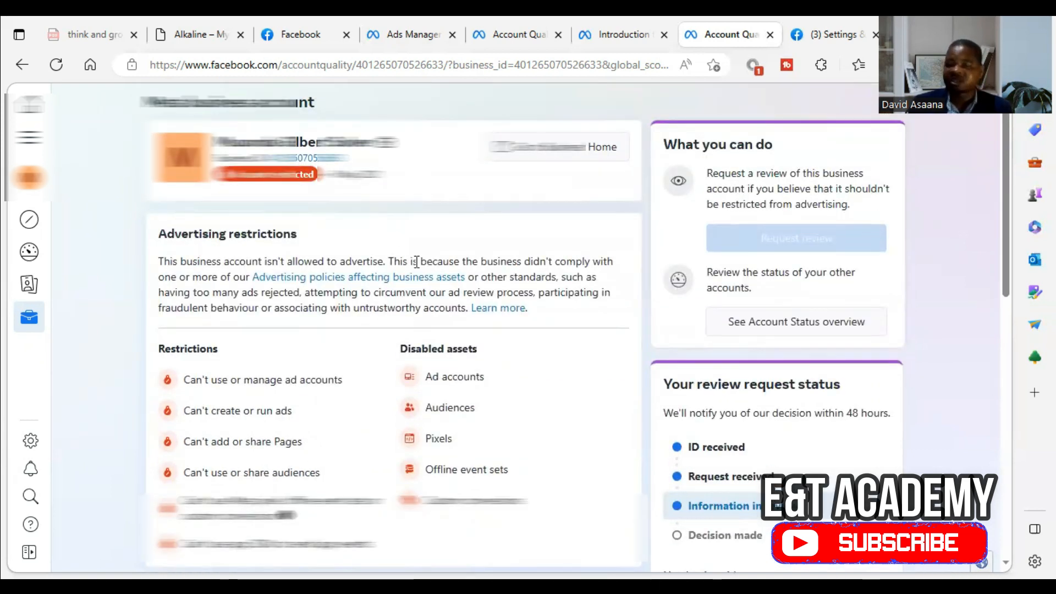